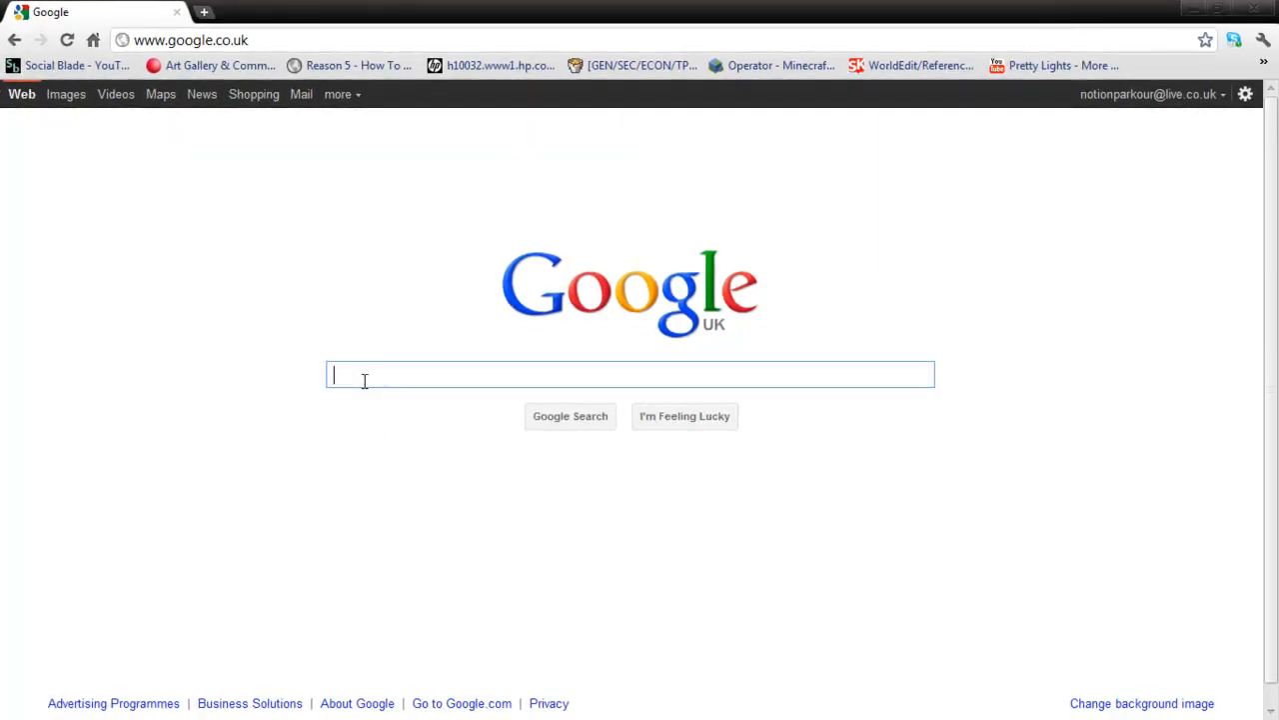
mouse_move(481, 373)
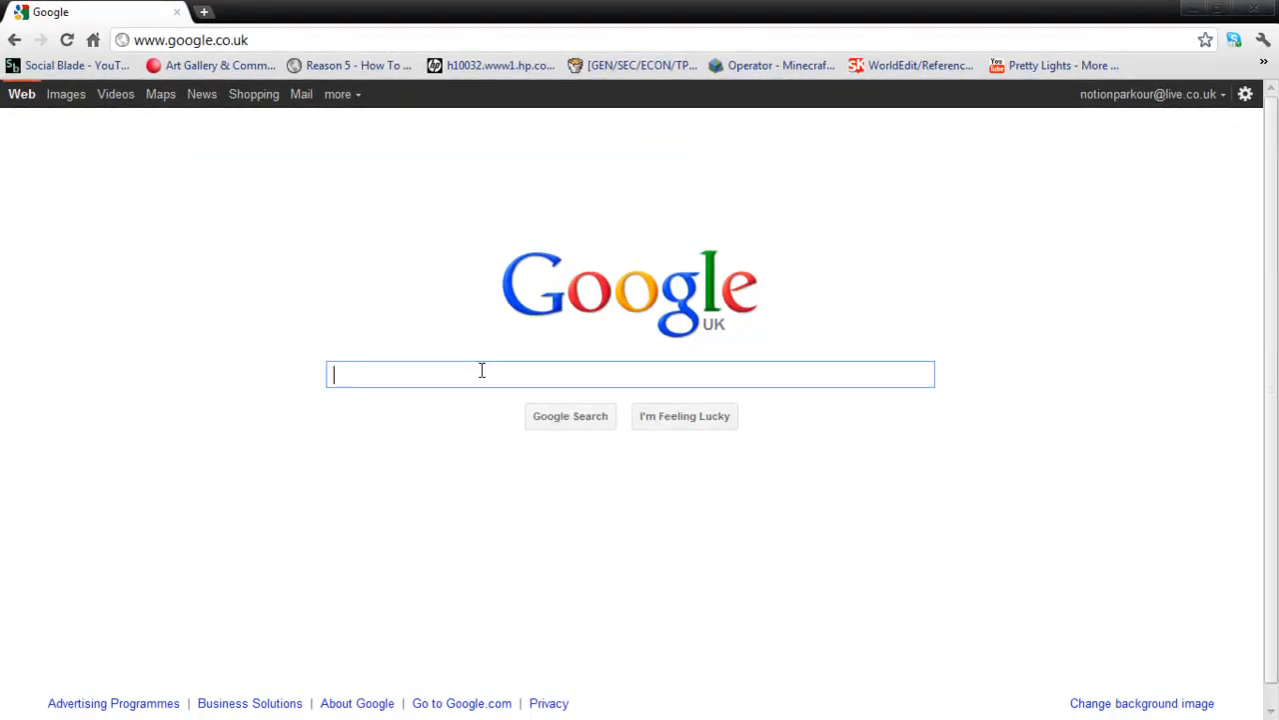
mouse_move(338, 308)
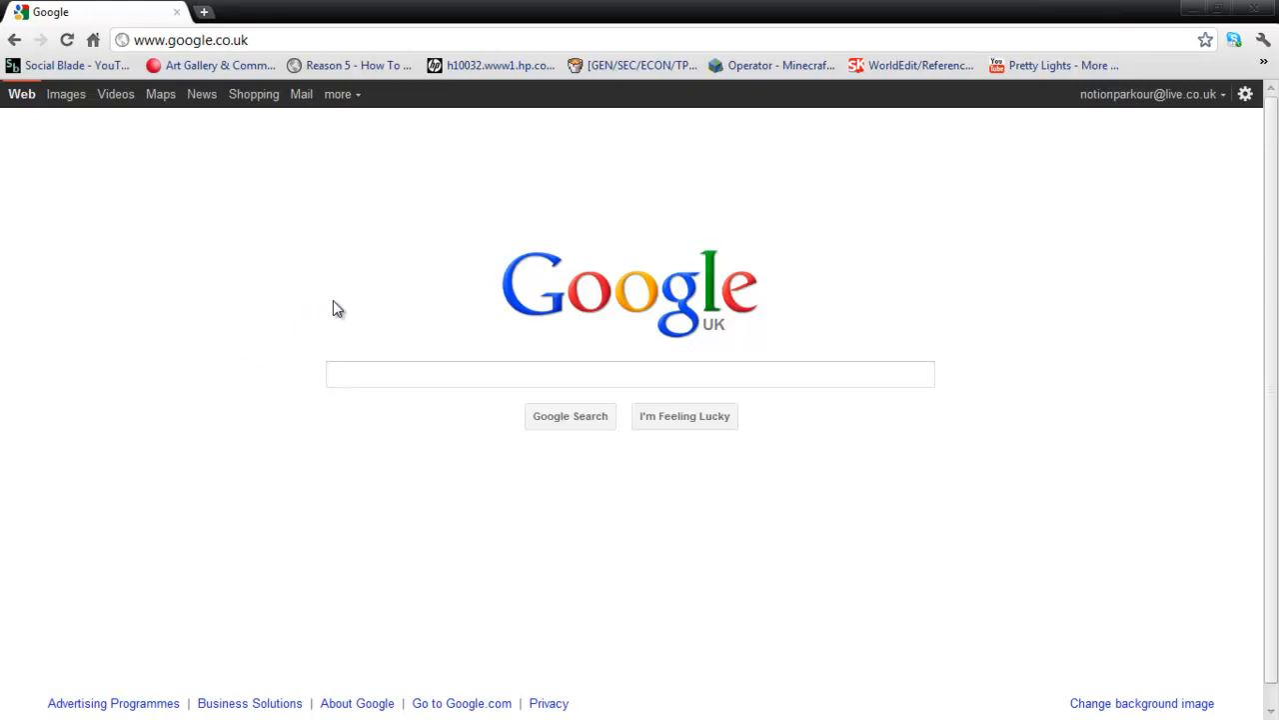
mouse_move(1271, 256)
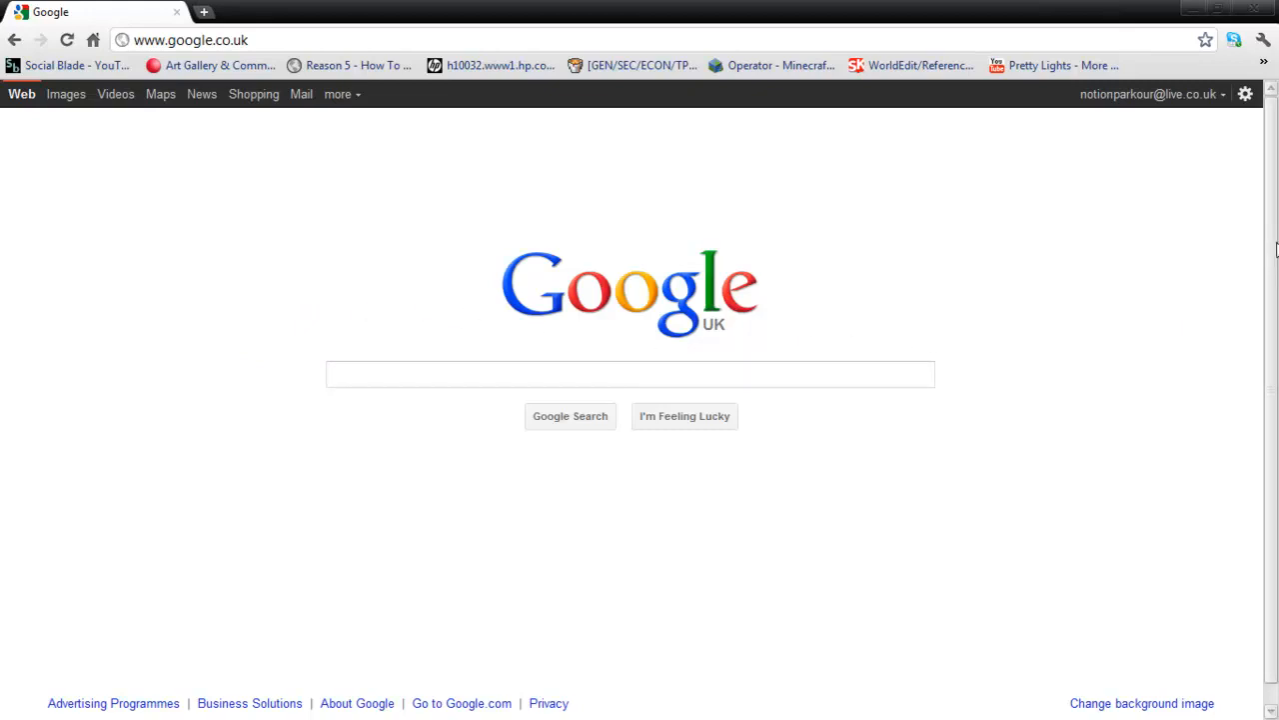
mouse_move(1149, 94)
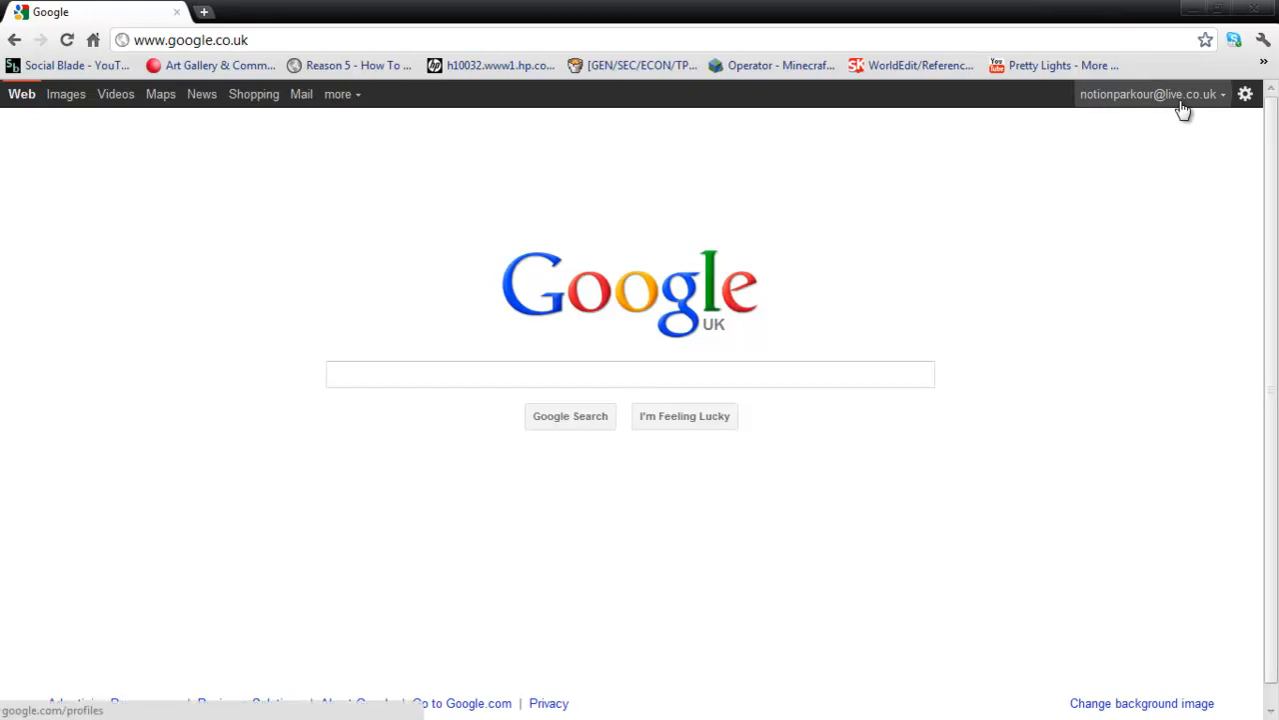
mouse_move(683, 418)
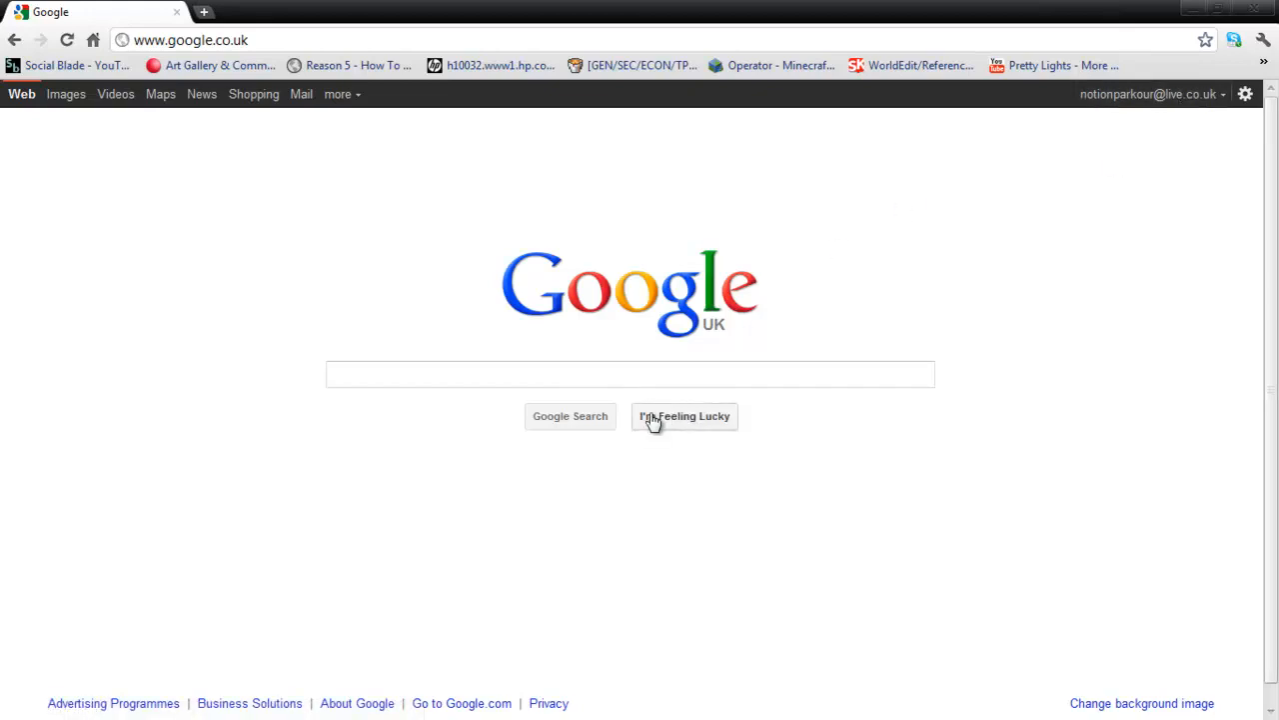
mouse_move(614, 402)
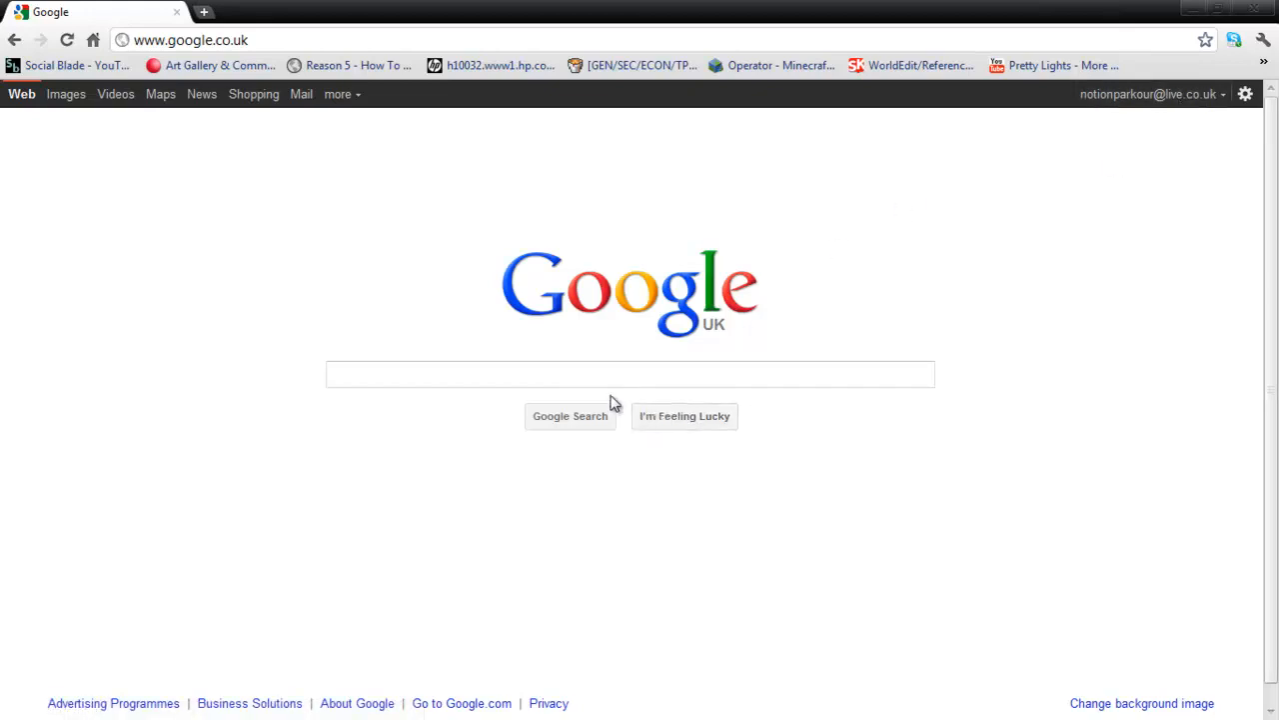
mouse_move(336, 168)
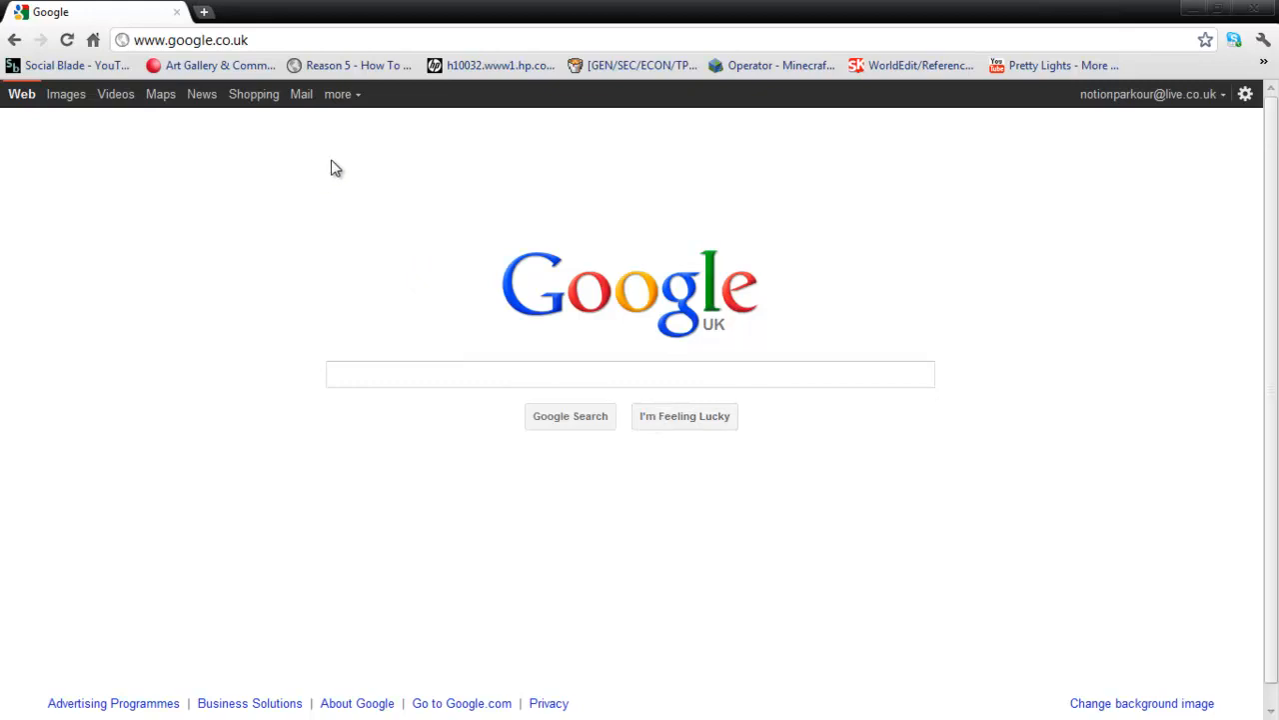
mouse_move(539, 408)
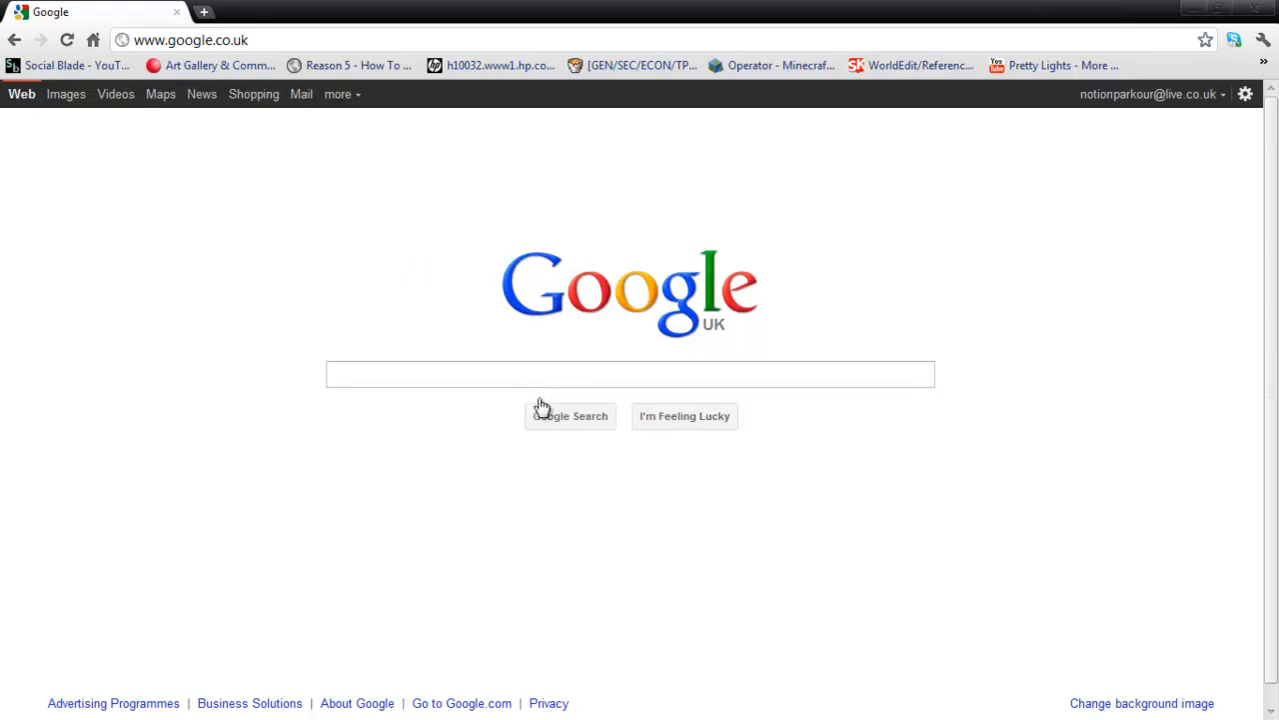
Run a Google search for 'facebook' from the address bar to reach its results page.
click(190, 40)
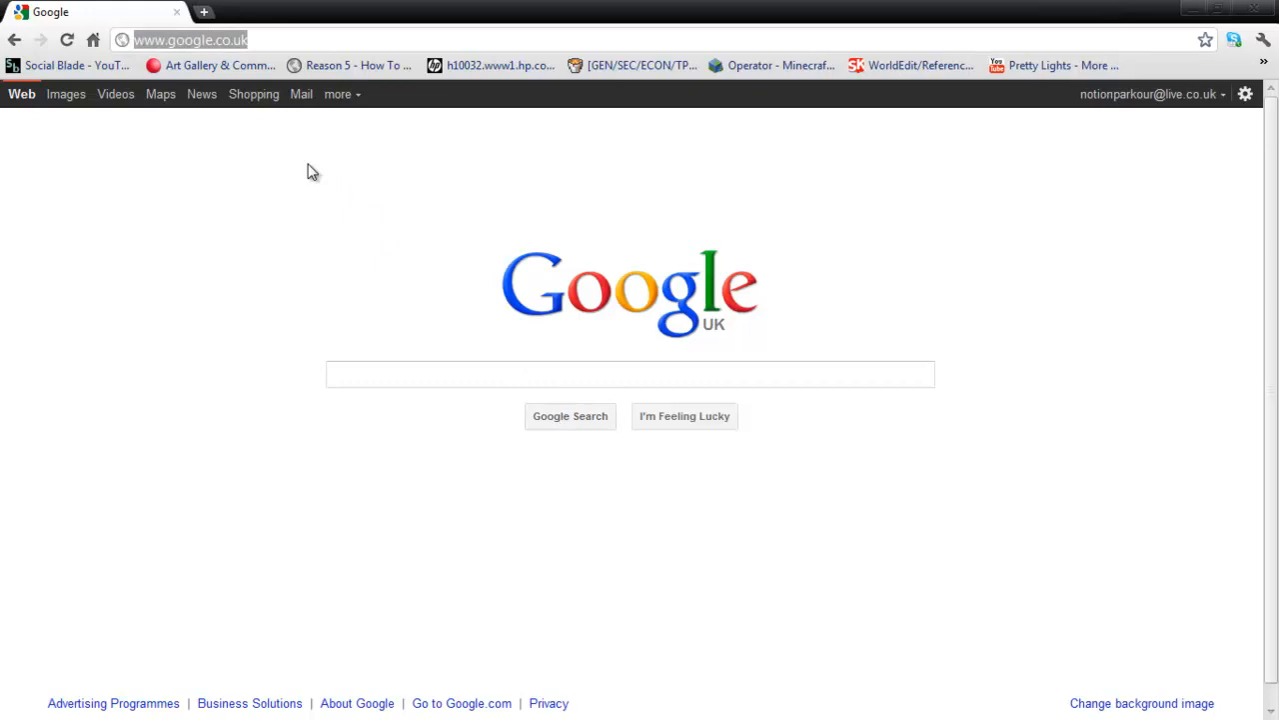
text(dgd)
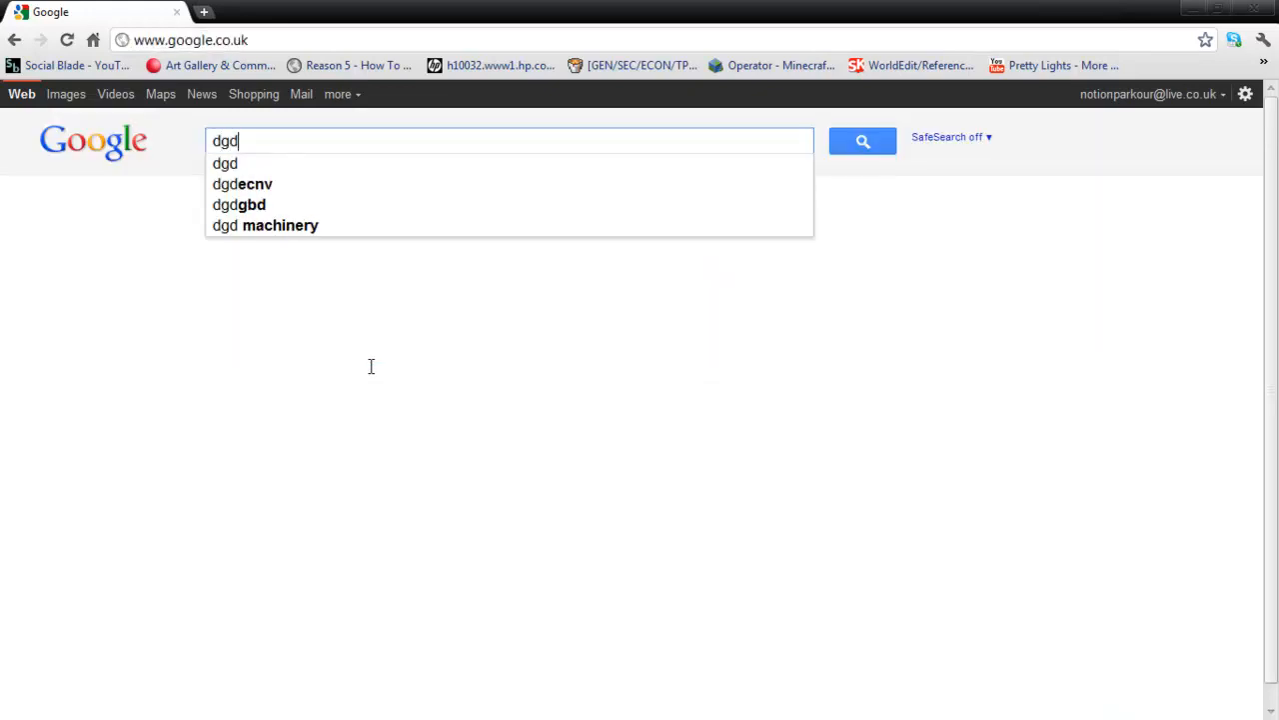
text(ff)
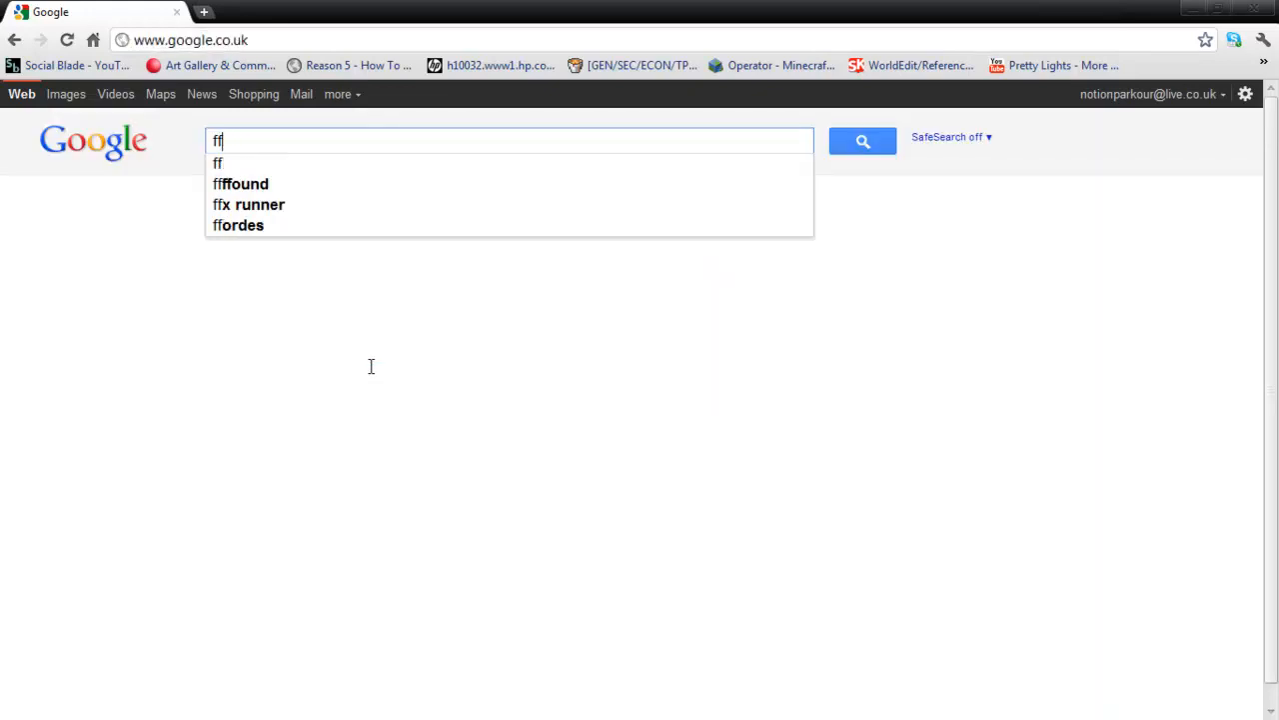
text(facebook)
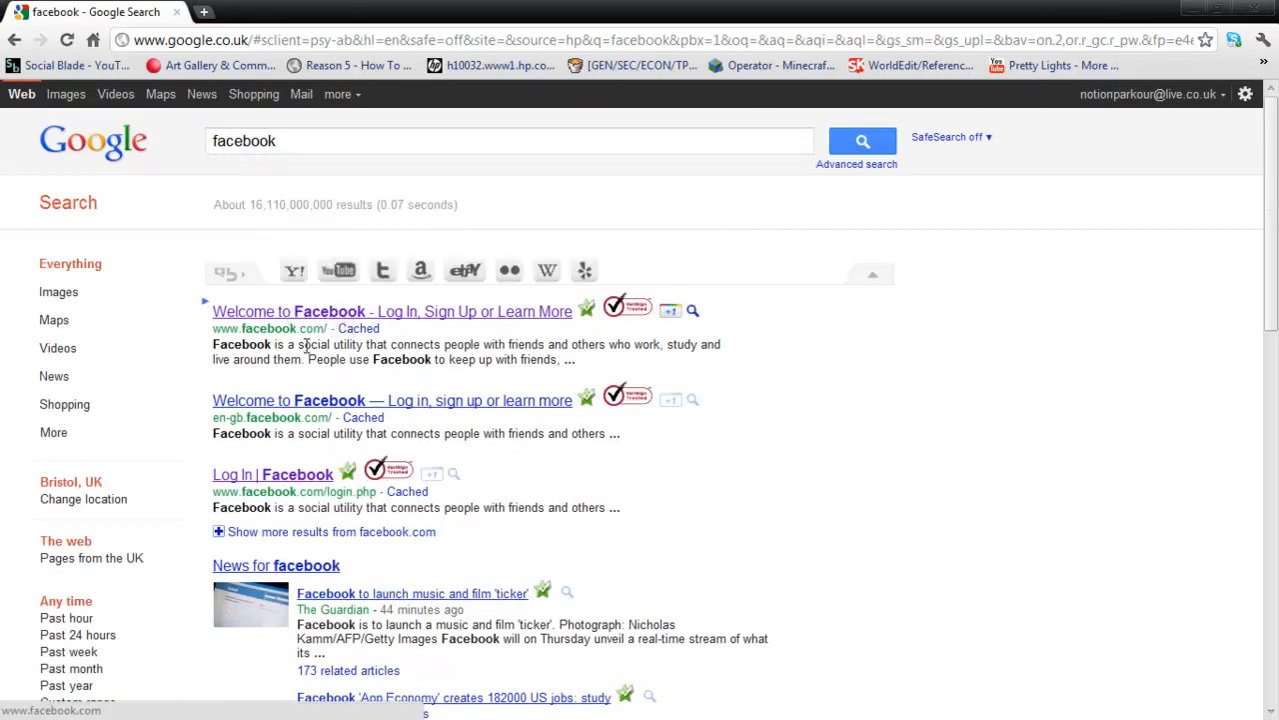
mouse_move(248, 340)
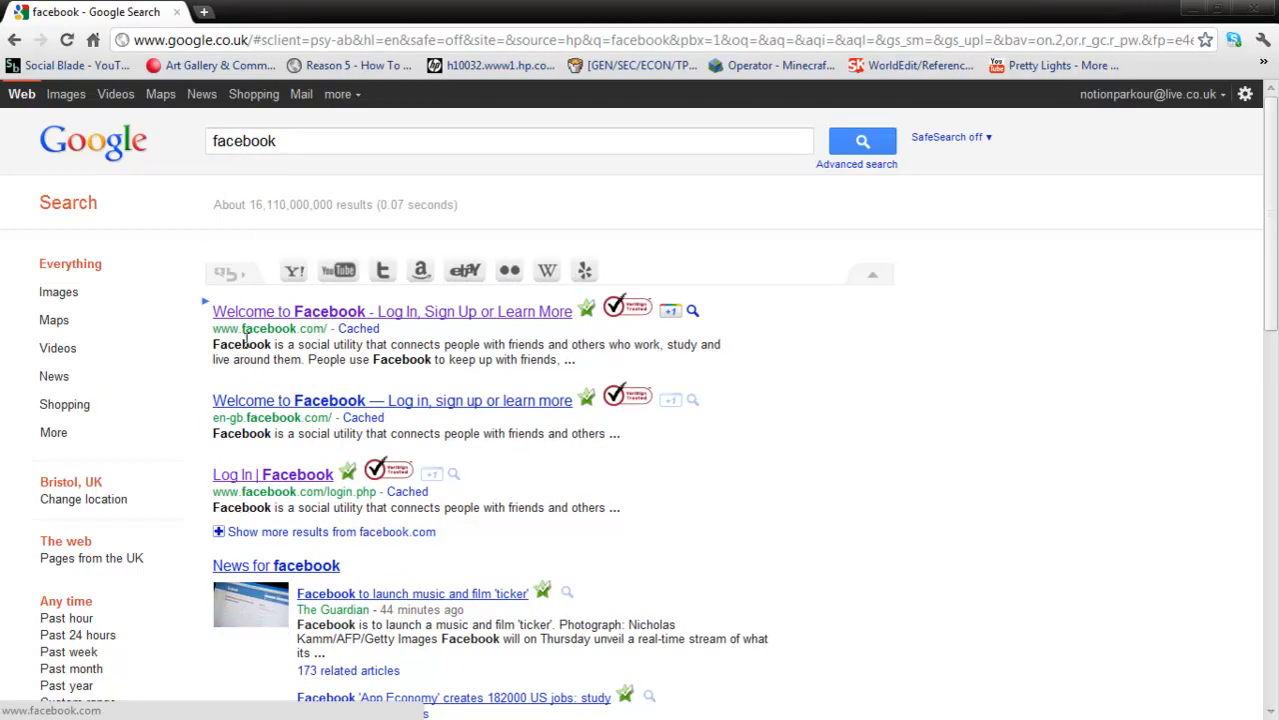
mouse_move(224, 344)
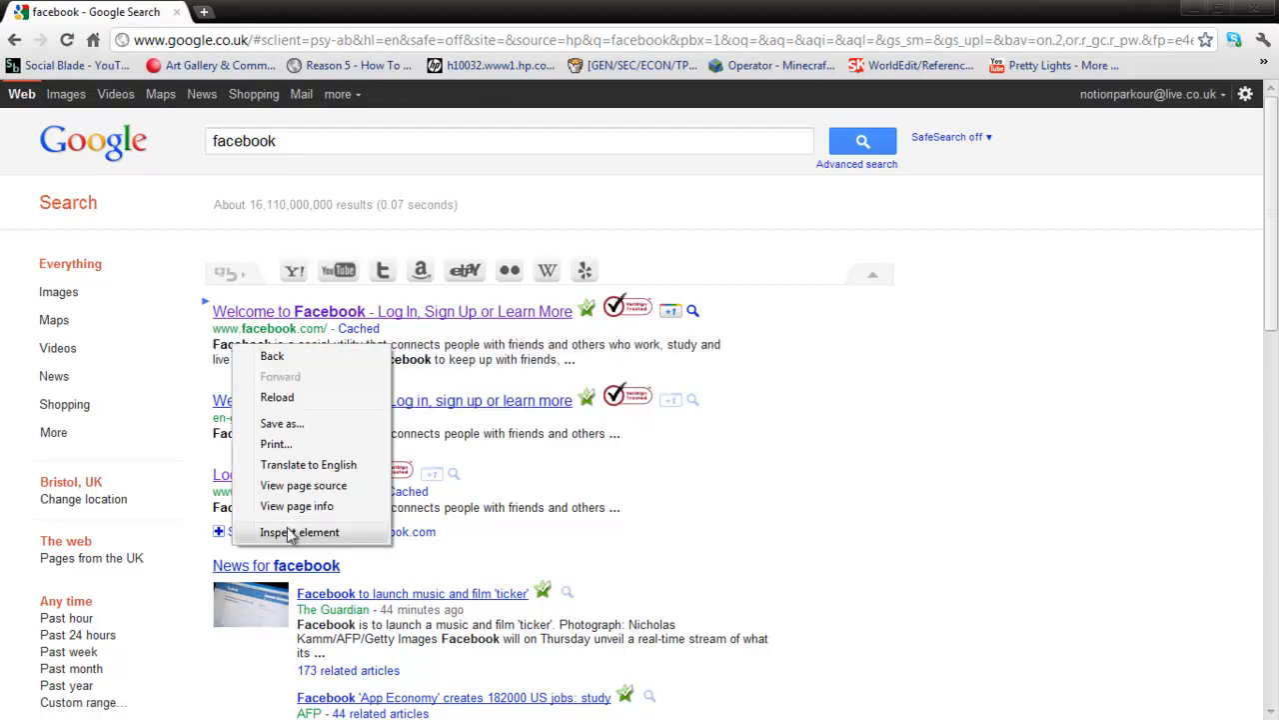
Inspect the first result's snippet and rewrite its text to 'Tom is boss all the time'.
click(300, 532)
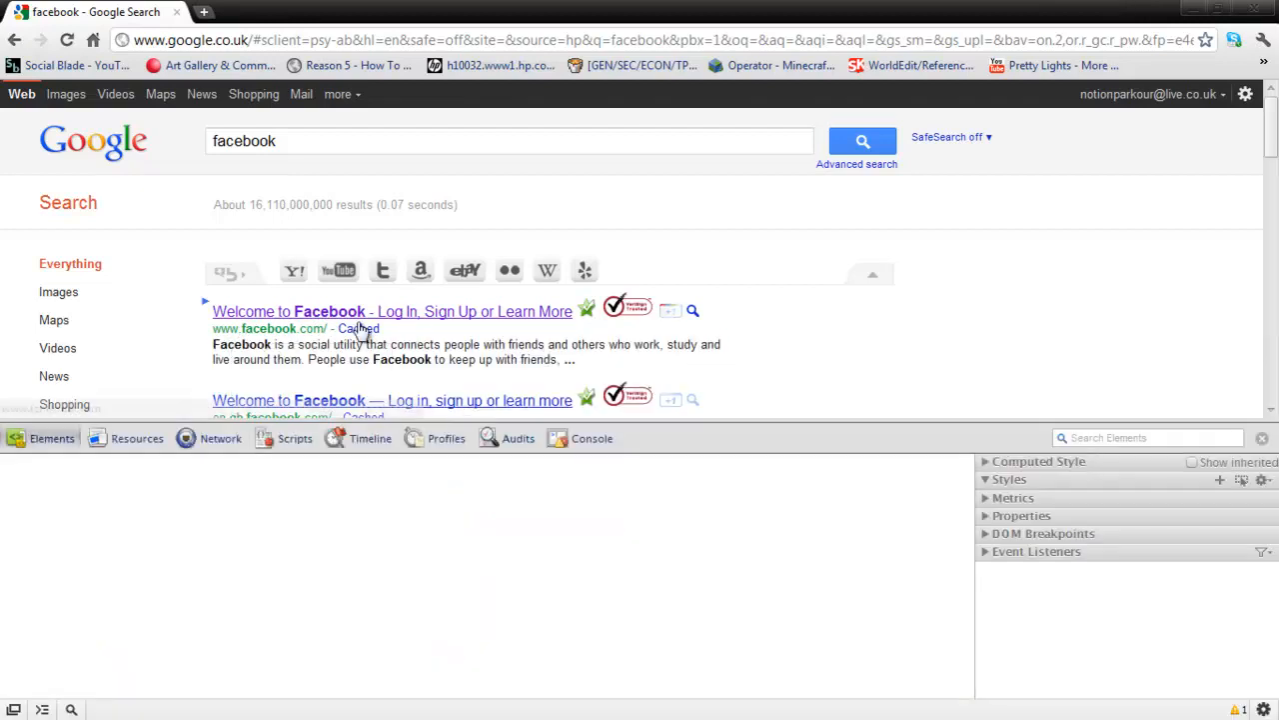
click(240, 343)
text(<em>Tom is boss</em>)
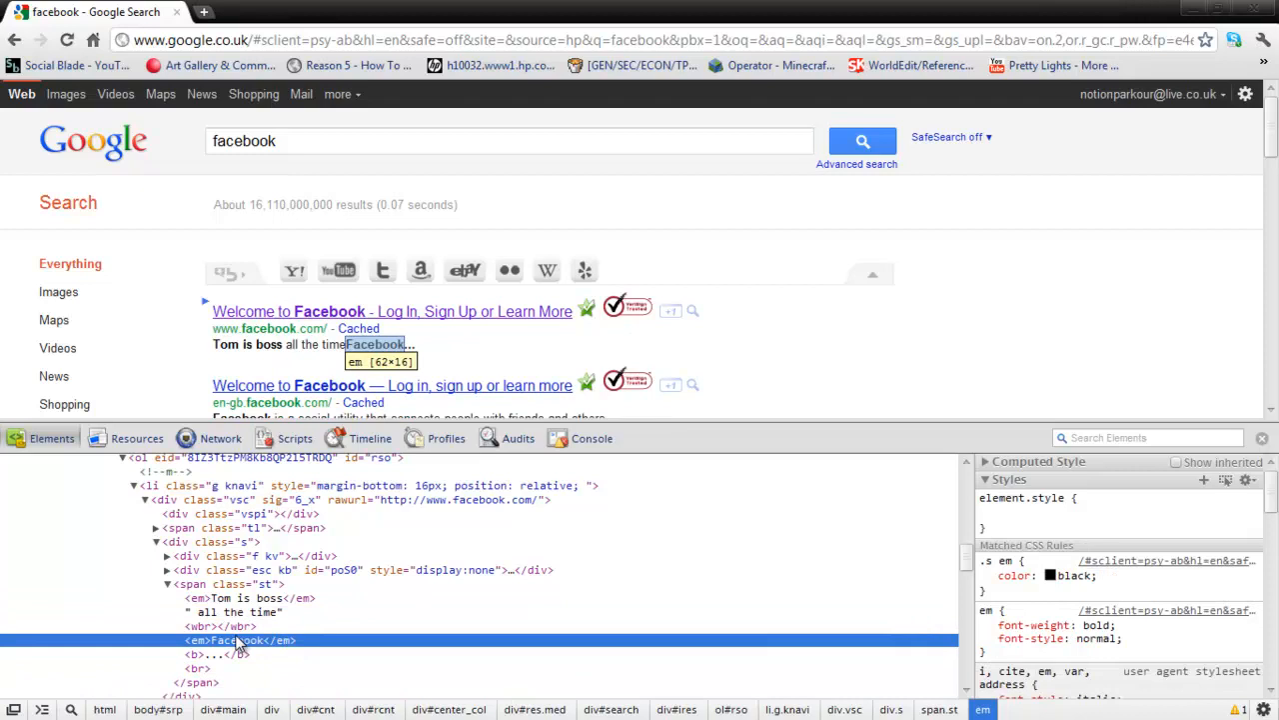
click(199, 639)
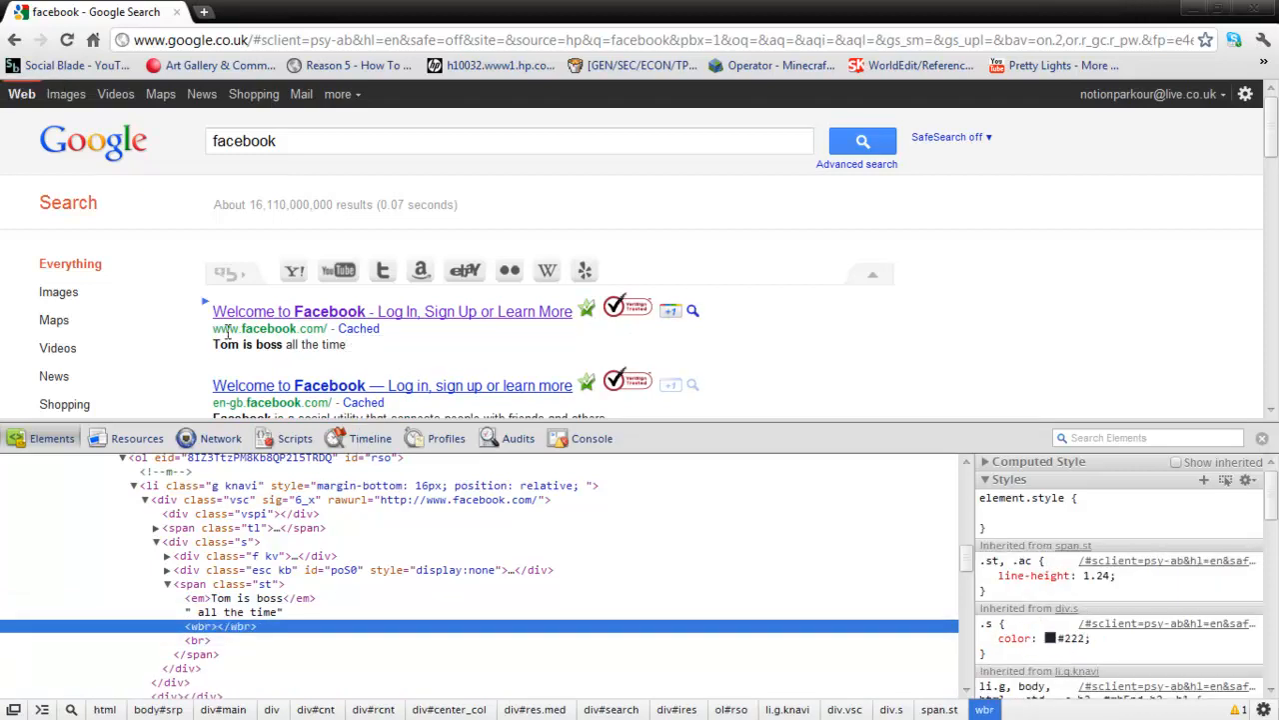
mouse_move(309, 272)
text(www.paypal.co.uk)
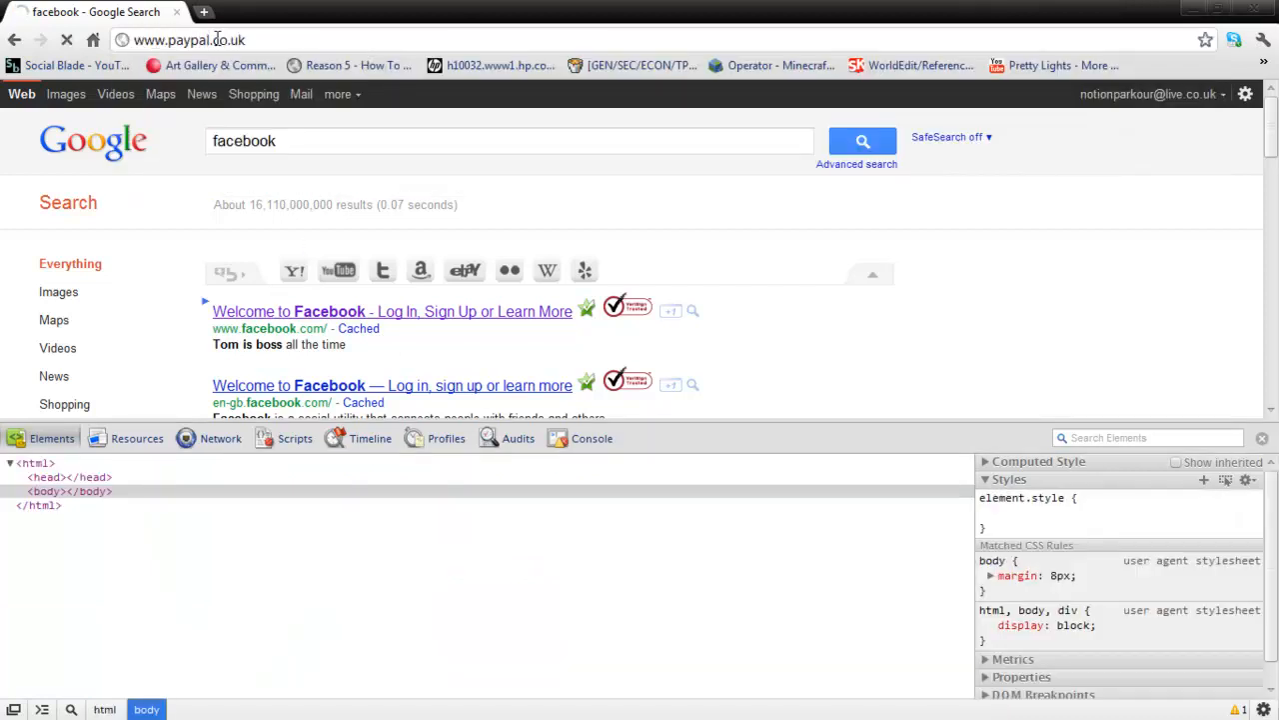
mouse_move(210, 64)
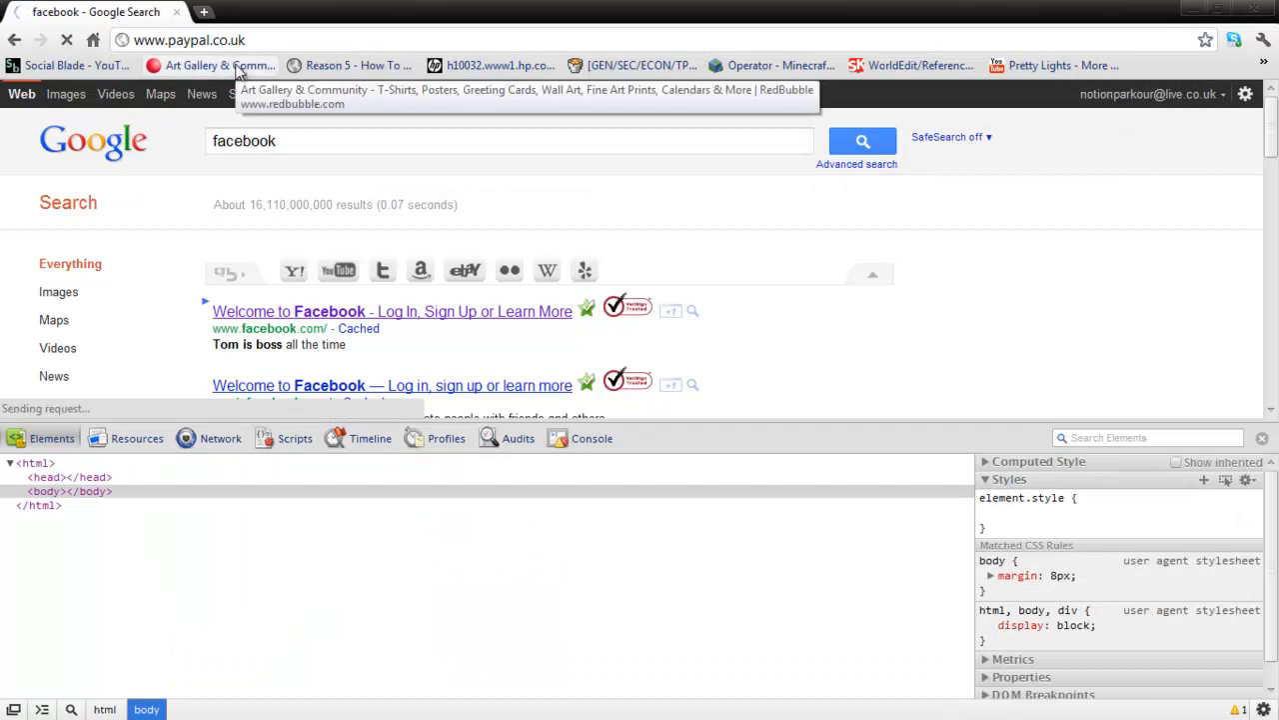
Go to PayPal and log in with the entered email address and password.
click(210, 40)
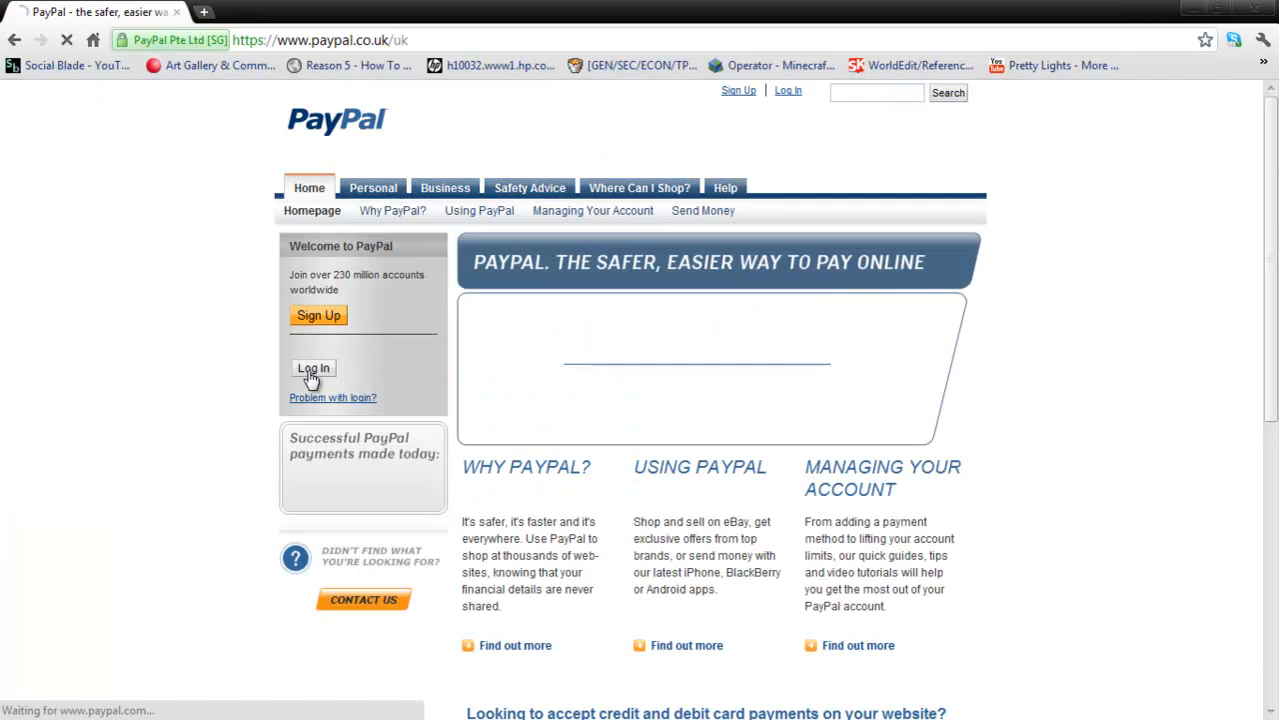
click(313, 368)
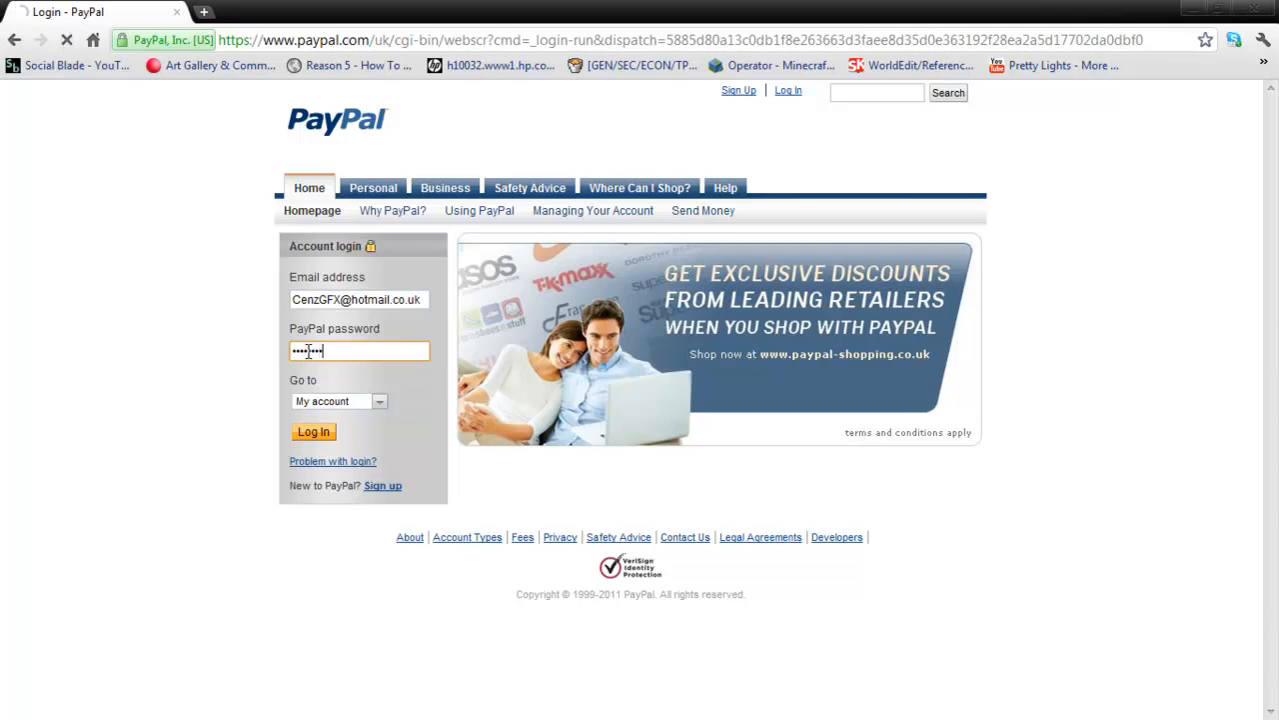
click(314, 431)
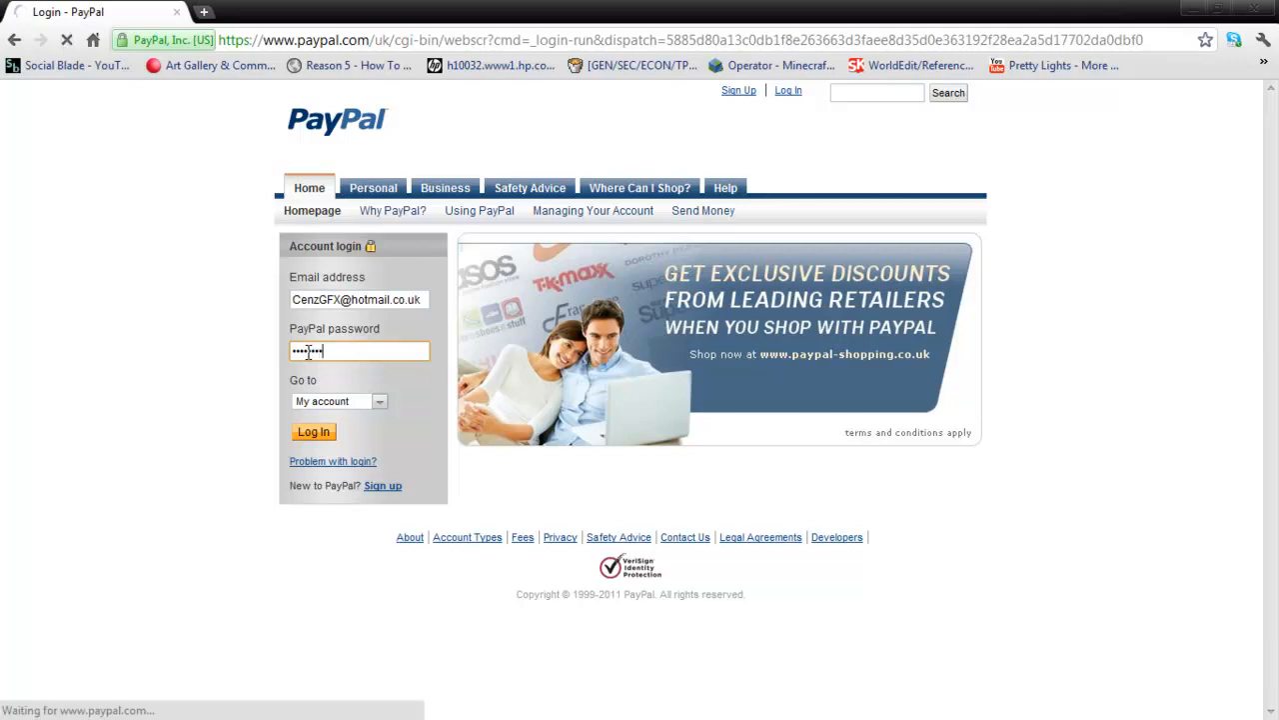
click(311, 431)
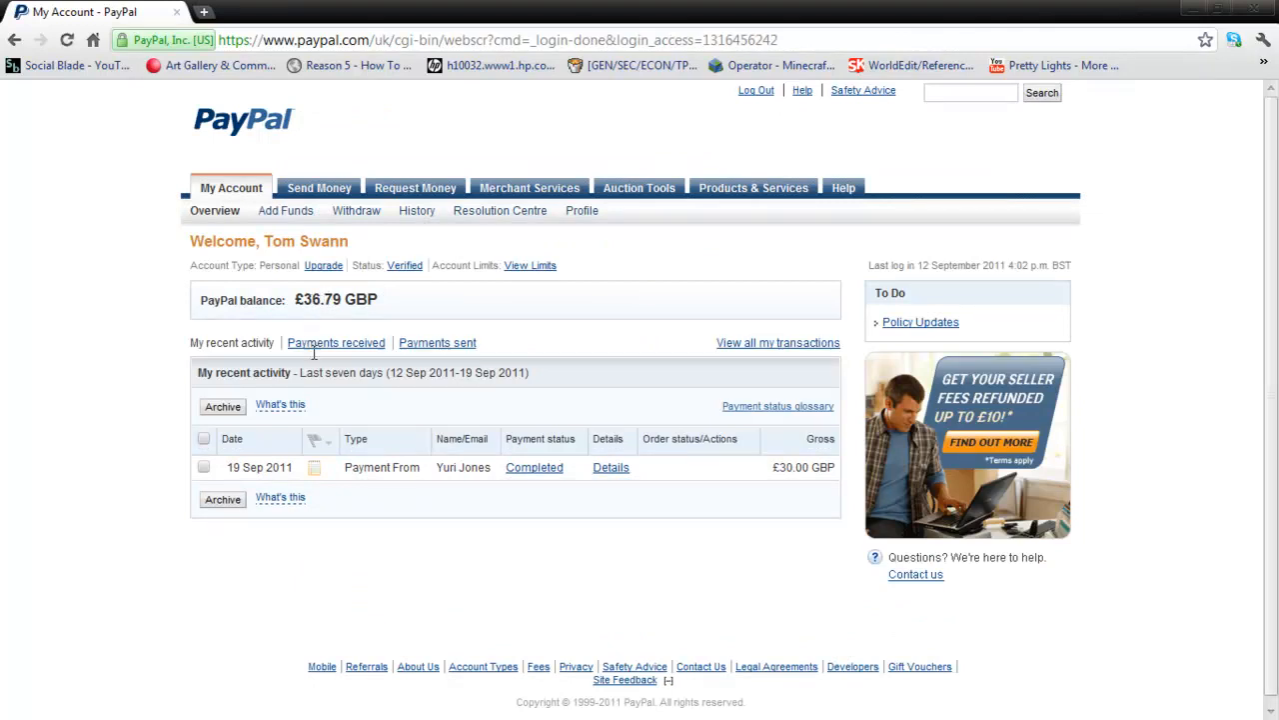
mouse_move(314, 467)
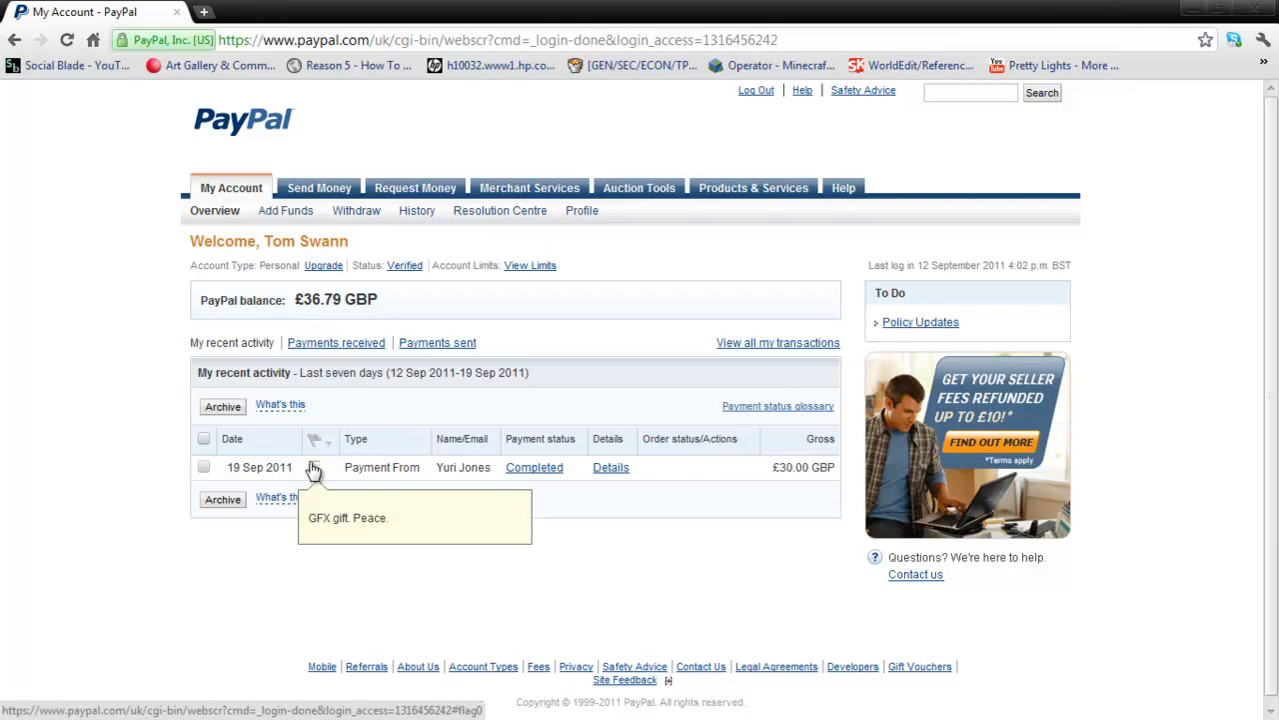
mouse_move(351, 372)
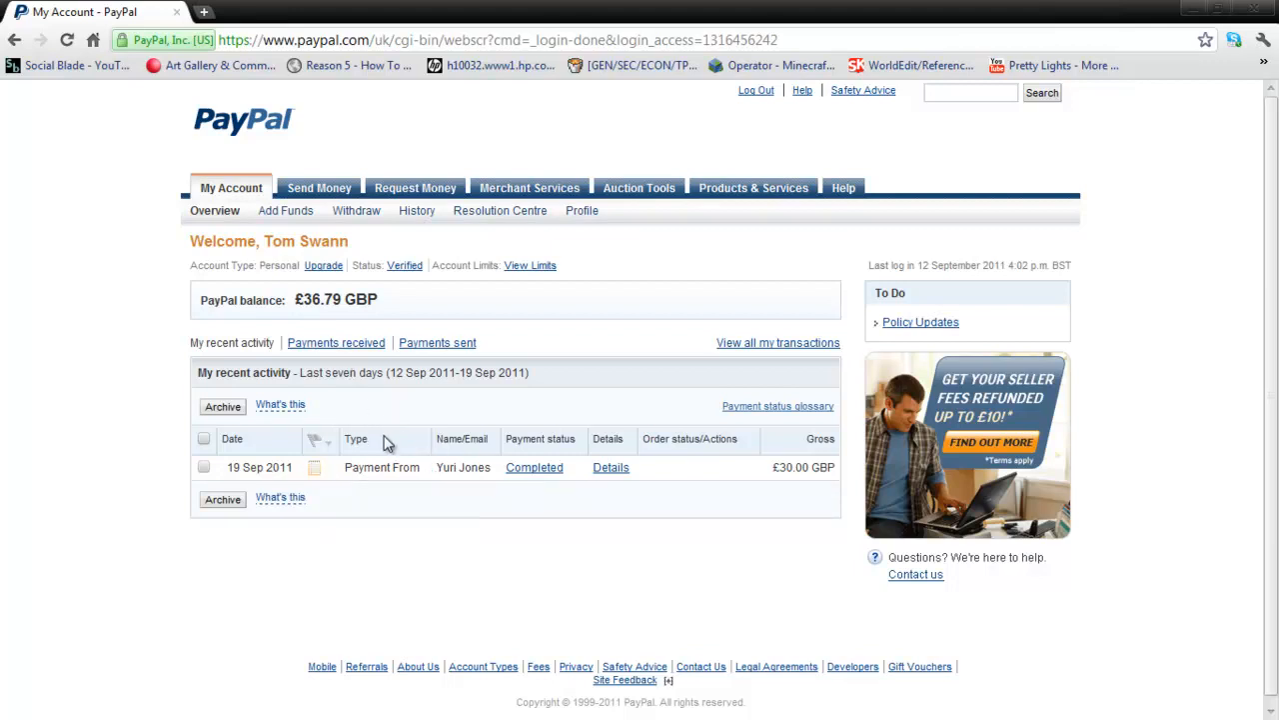
mouse_move(318, 467)
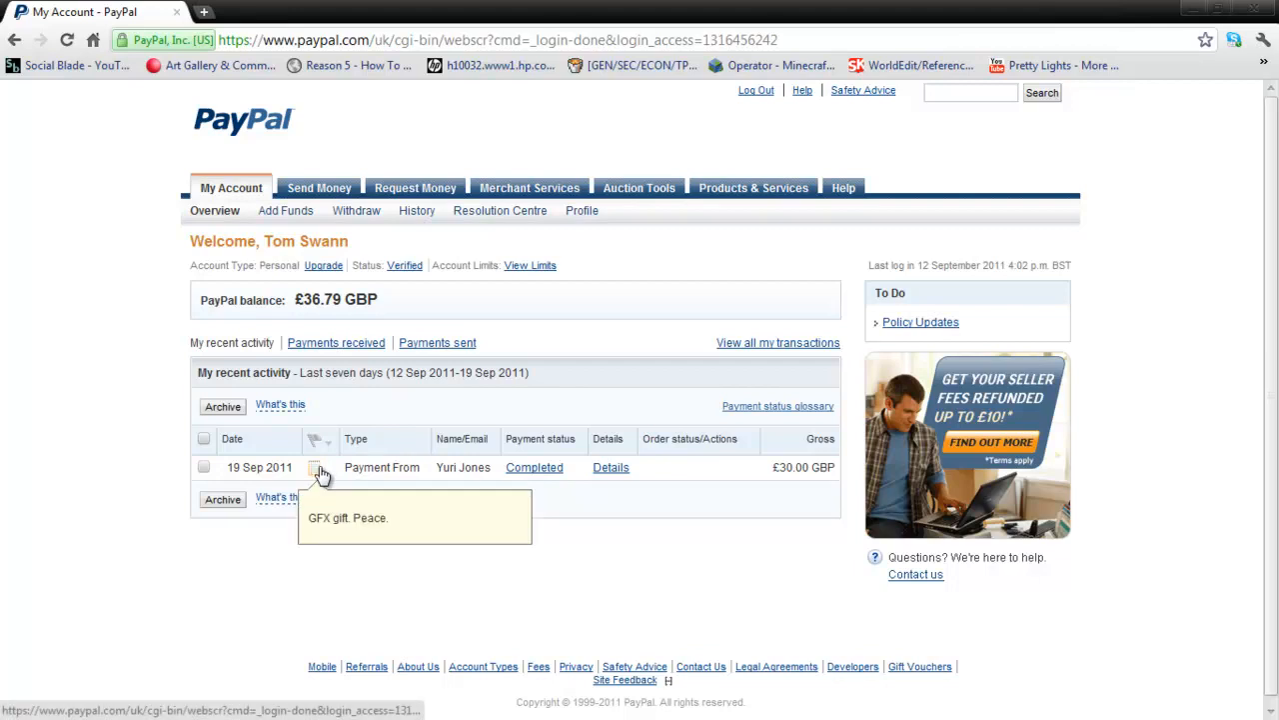
mouse_move(348, 464)
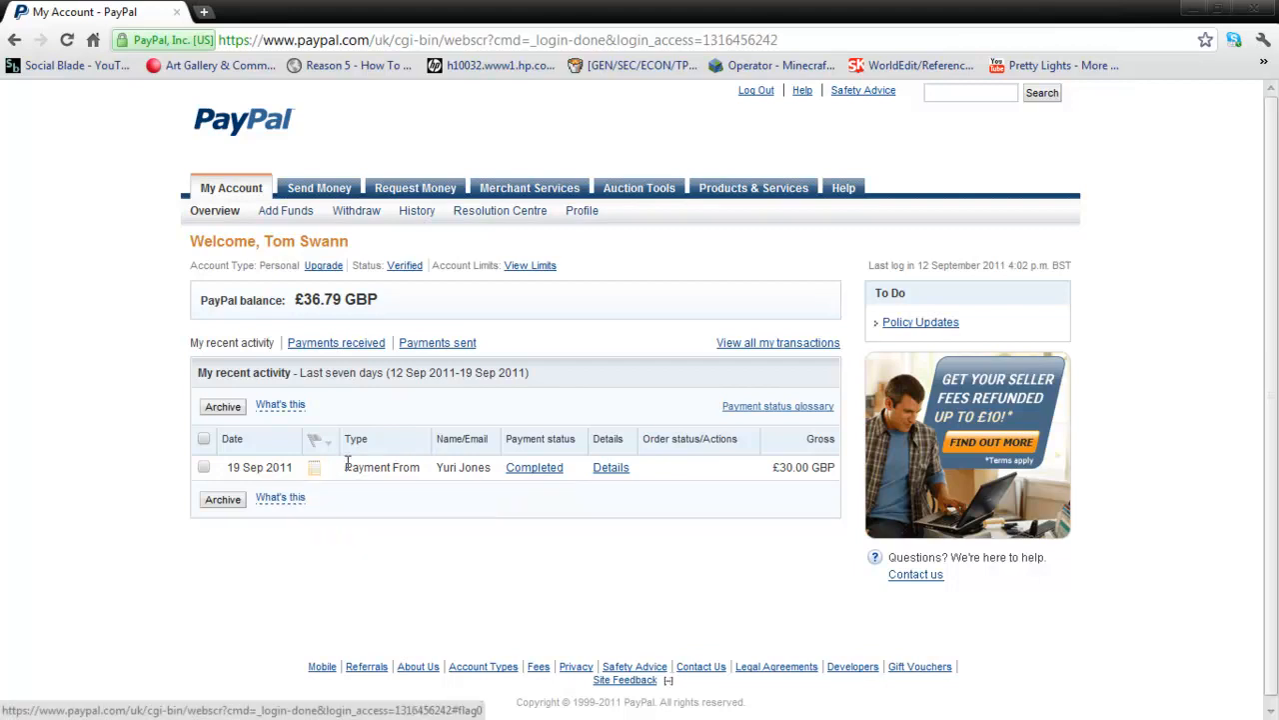
mouse_move(220, 144)
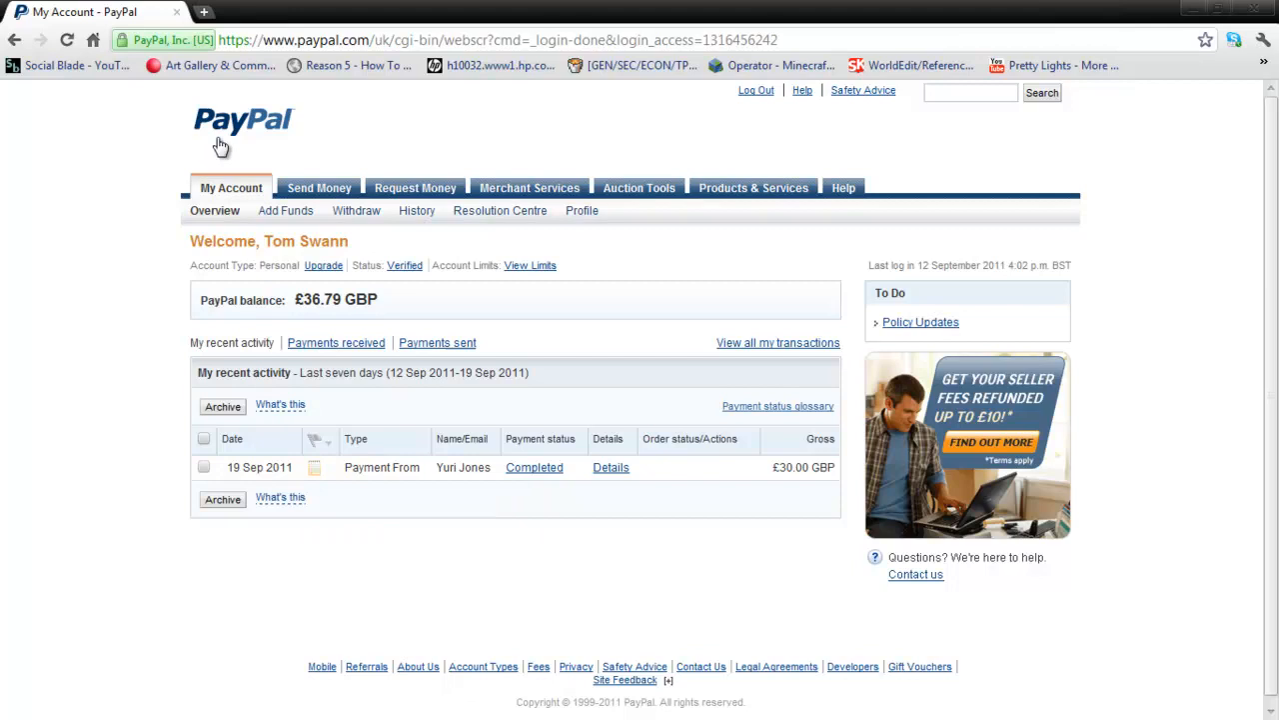
mouse_move(328, 300)
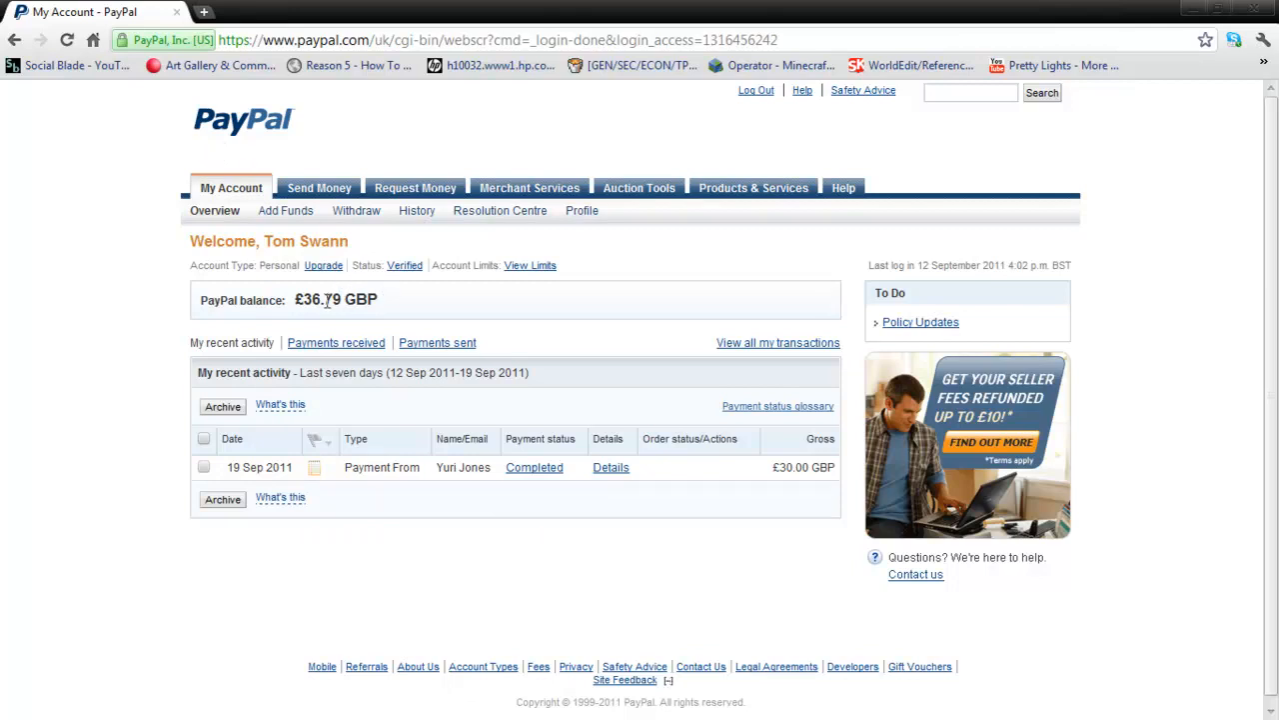
Bring up the context menu on the £36.79 GBP balance figure.
right_click(336, 300)
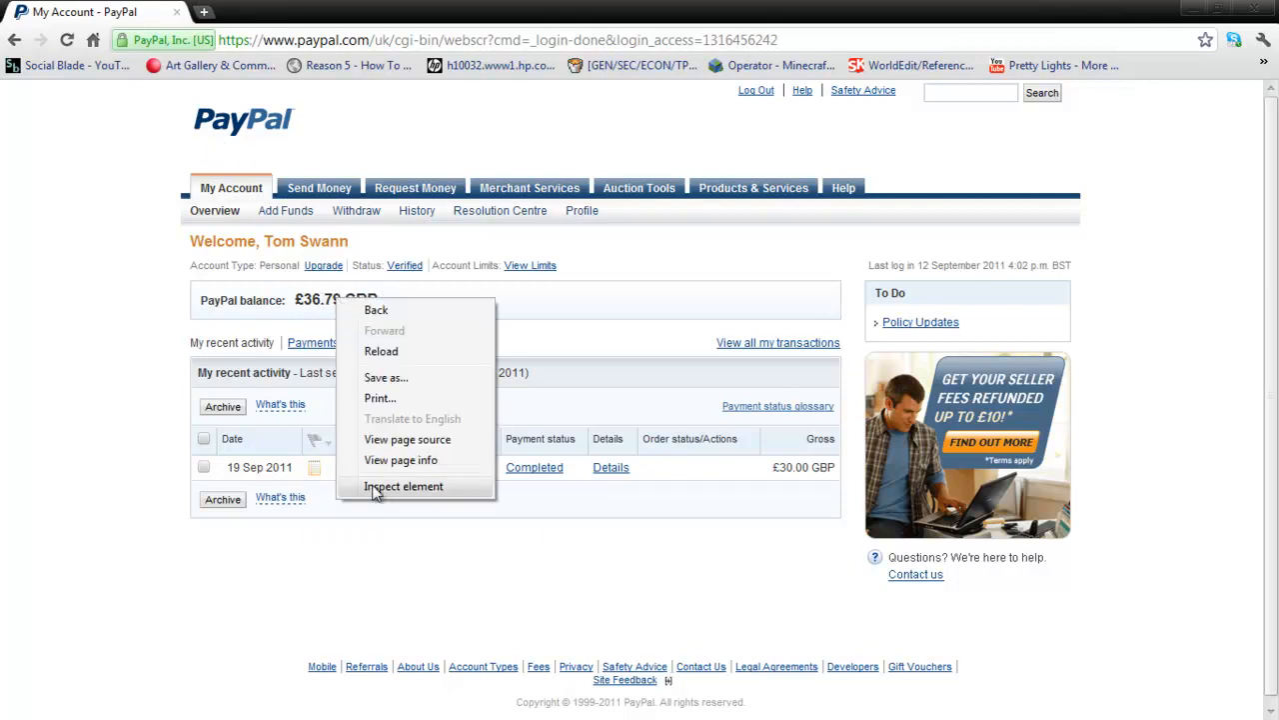
Dismiss the context menu, returning to the account overview with the £36.79 GBP balance.
click(404, 486)
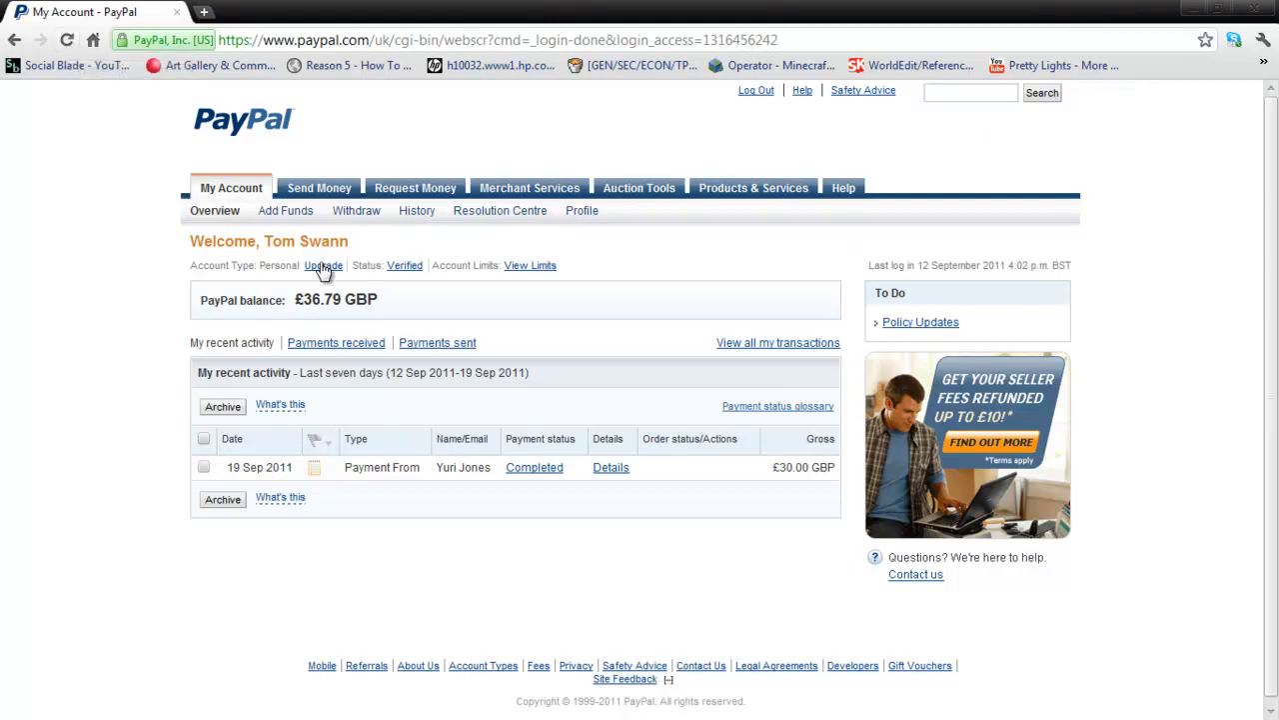
mouse_move(320, 270)
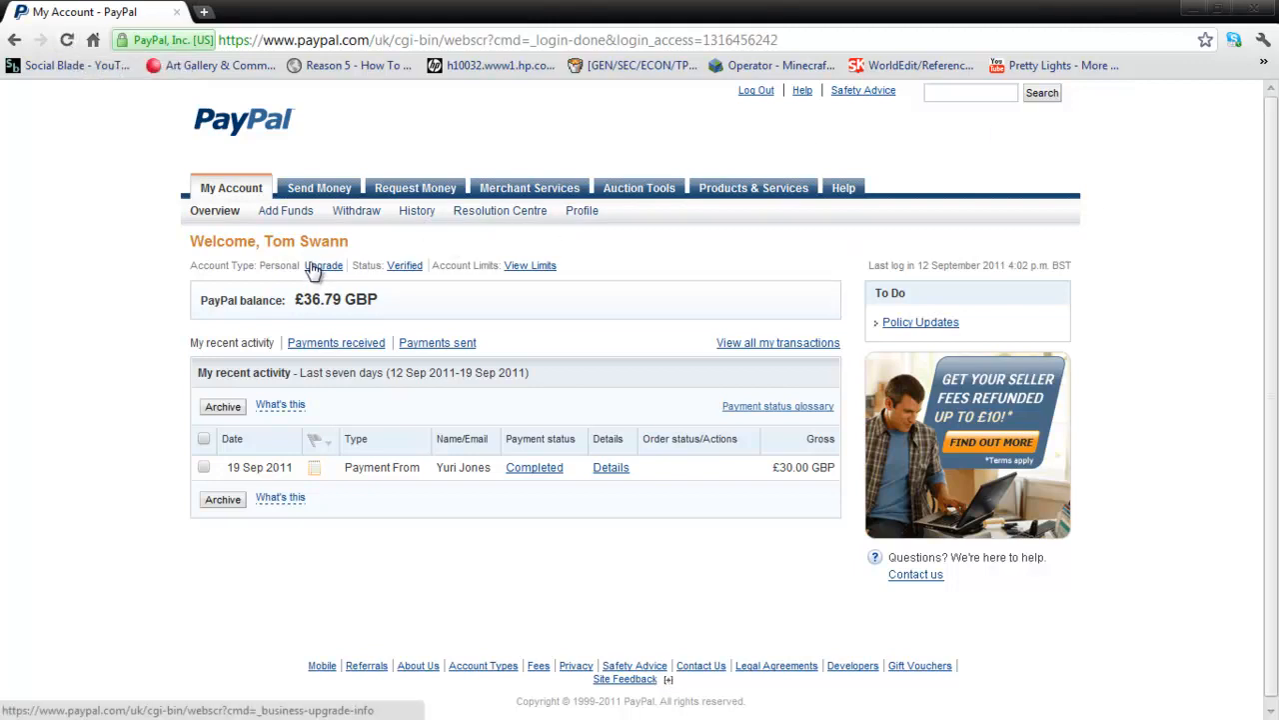
mouse_move(455, 470)
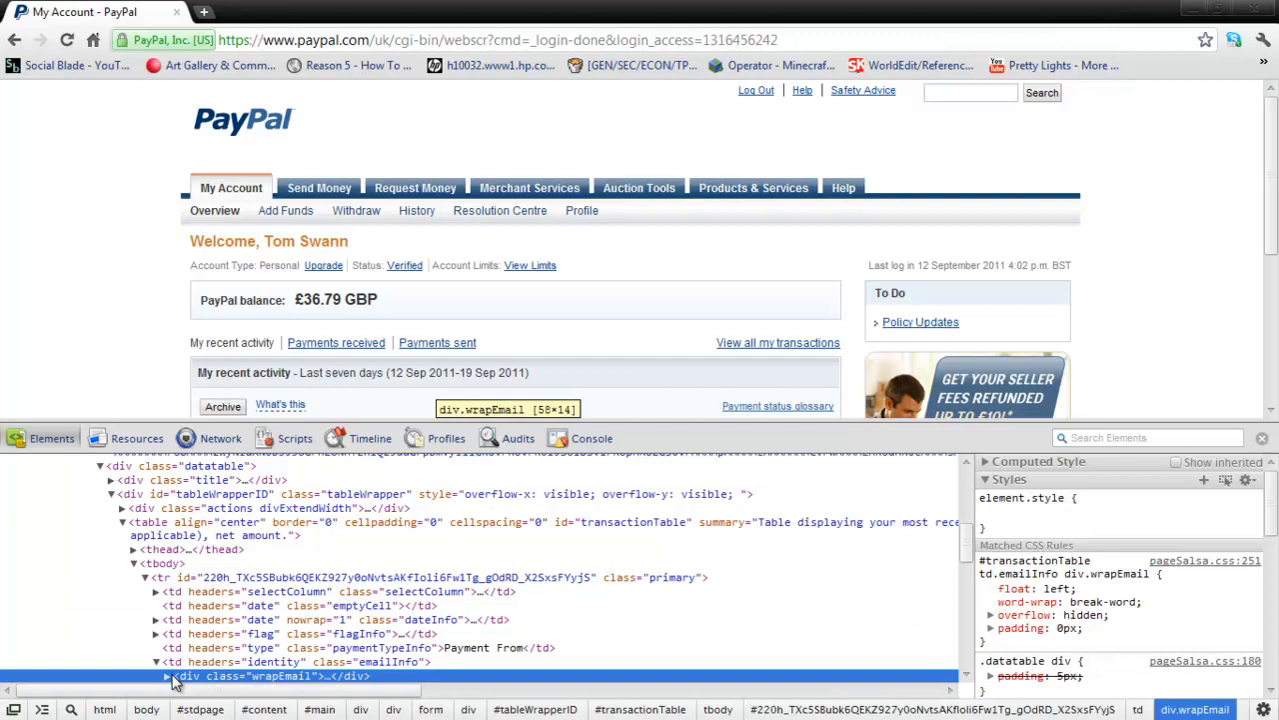
Edit the balance to £36,908,980.79 GBP and the payment's sender name to Bill Gates.
click(170, 675)
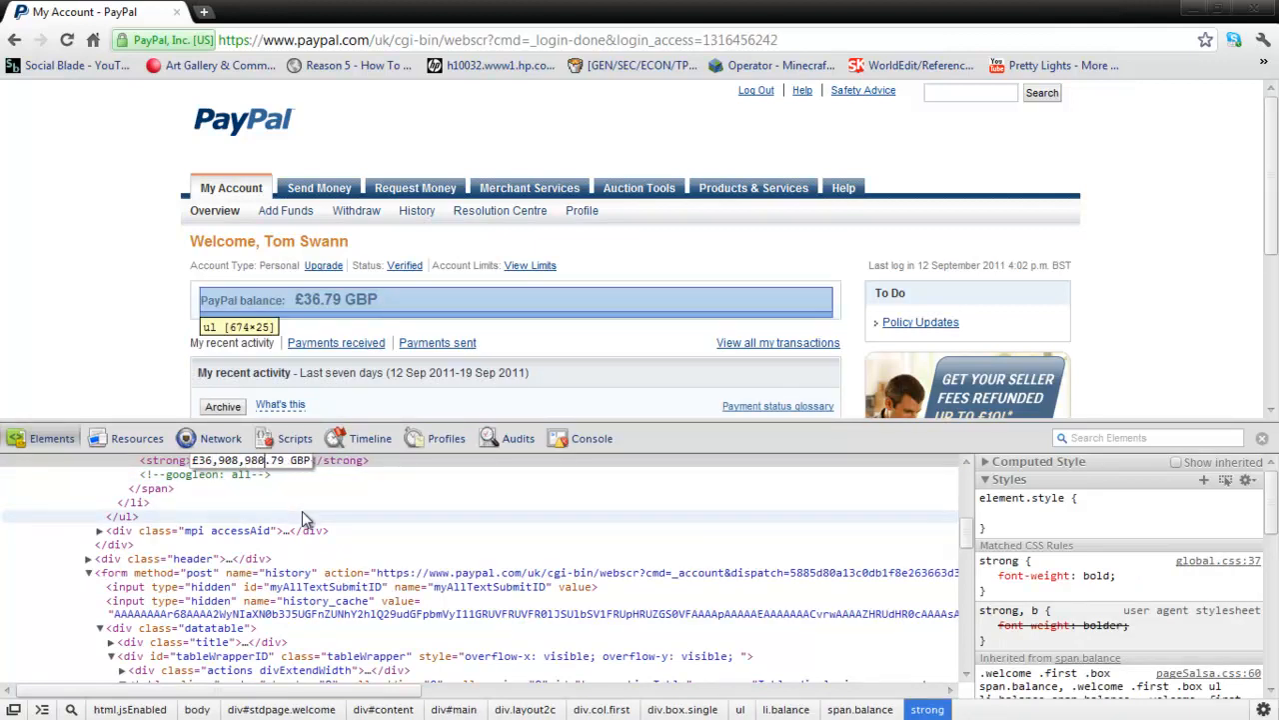
scroll(down, 3)
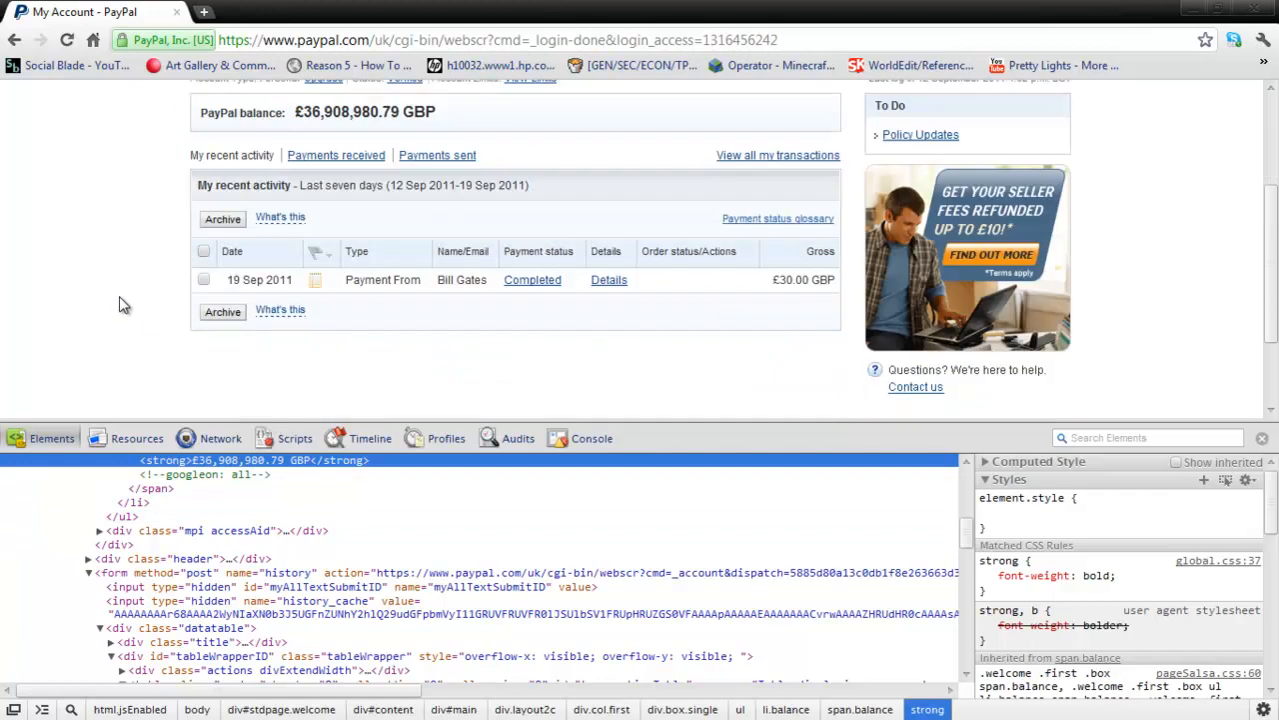
scroll(up, 3)
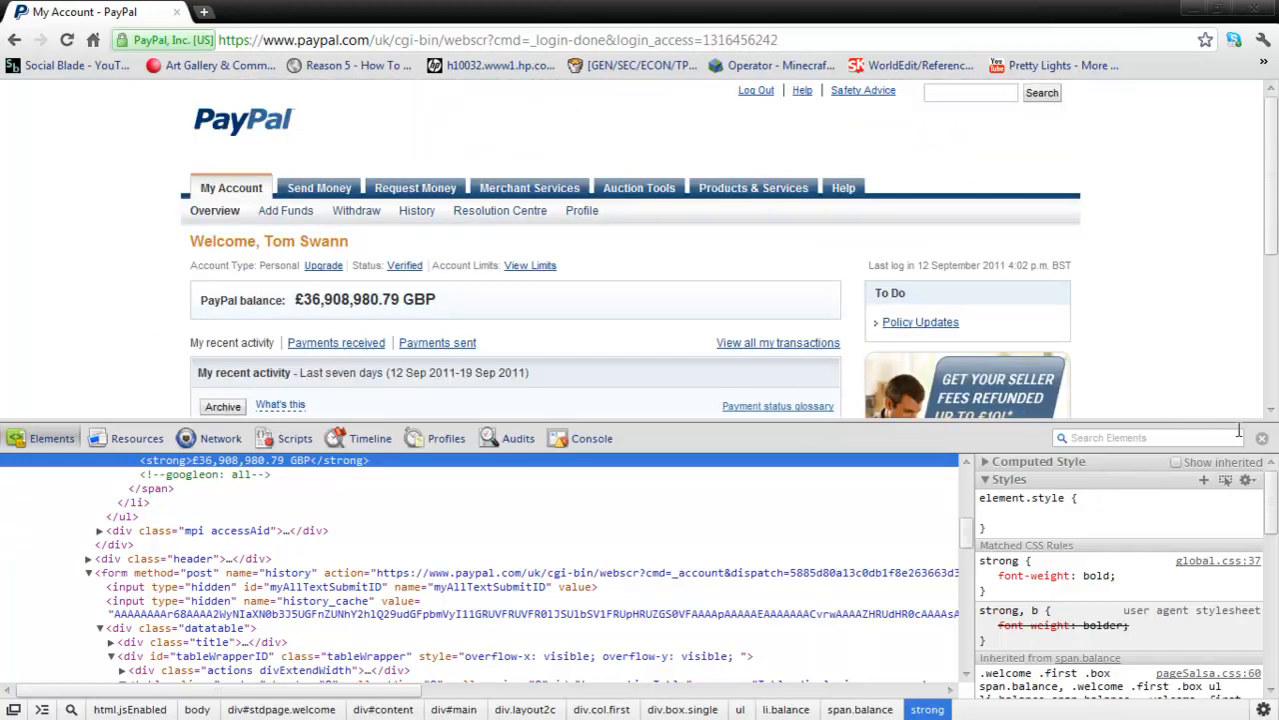
Close DevTools so the page shows the £36,908,980.79 GBP balance and Bill Gates payment.
click(1262, 438)
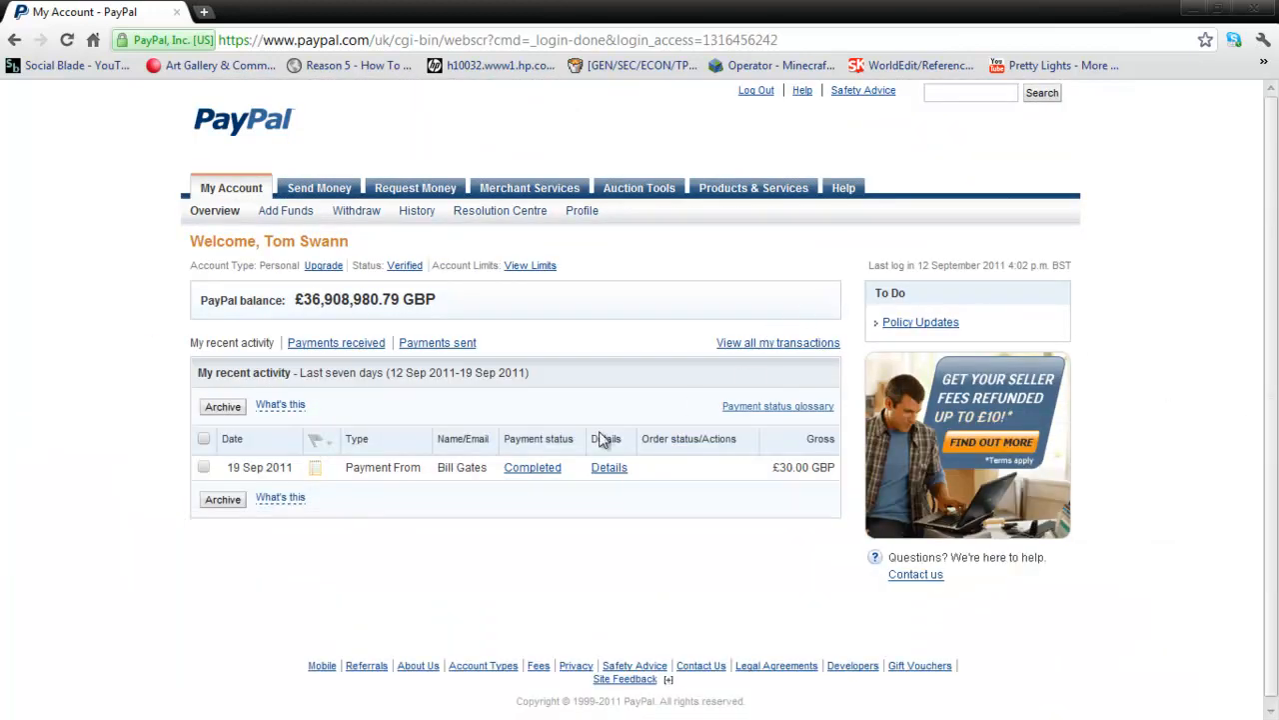
mouse_move(408, 310)
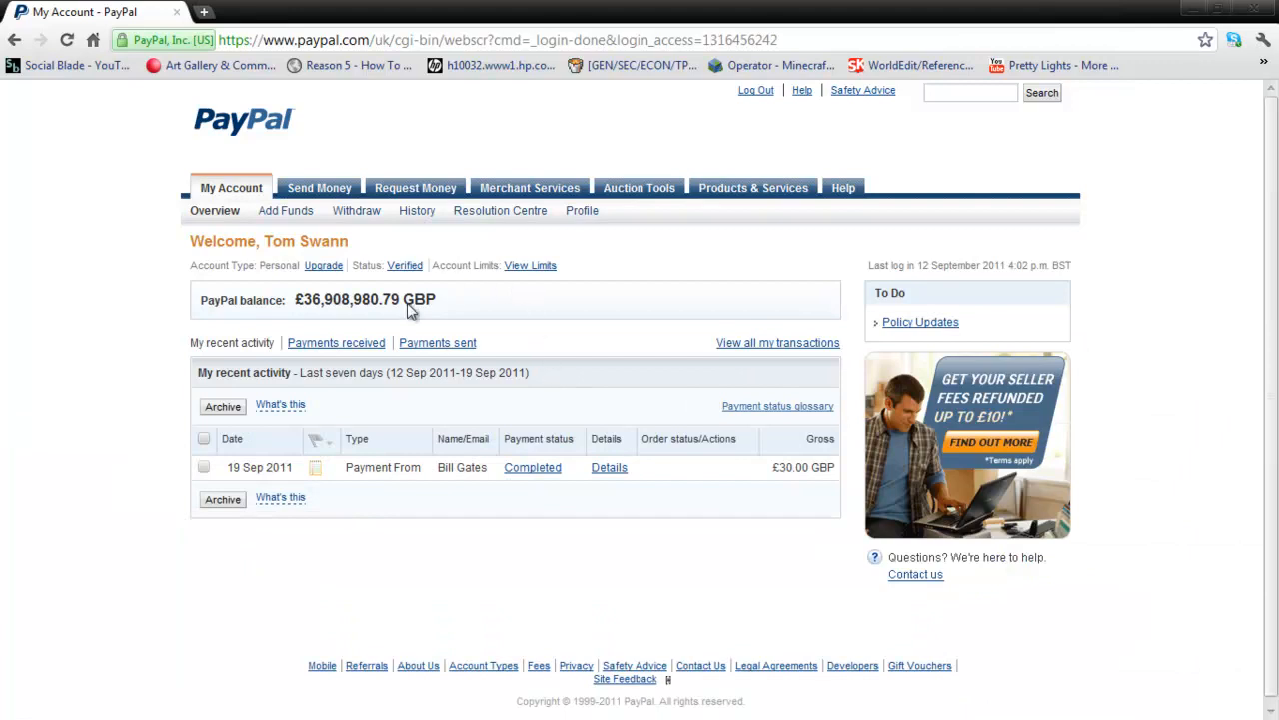
mouse_move(130, 384)
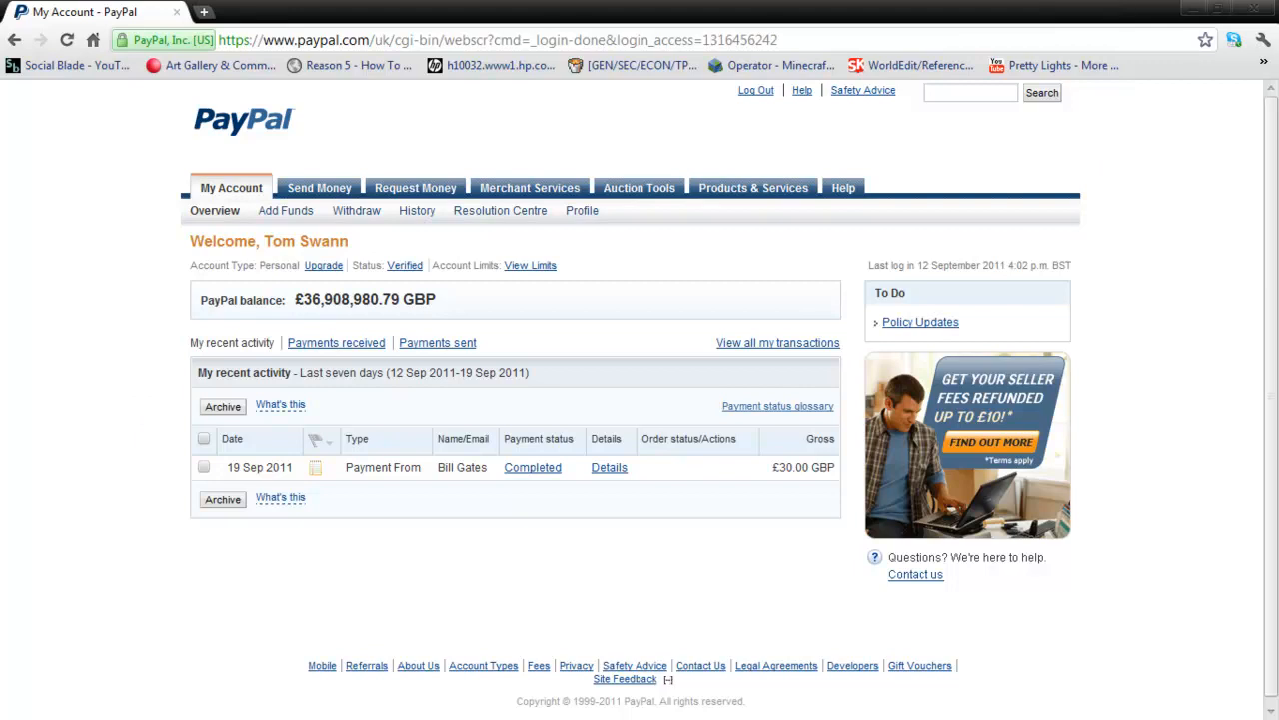
mouse_move(507, 318)
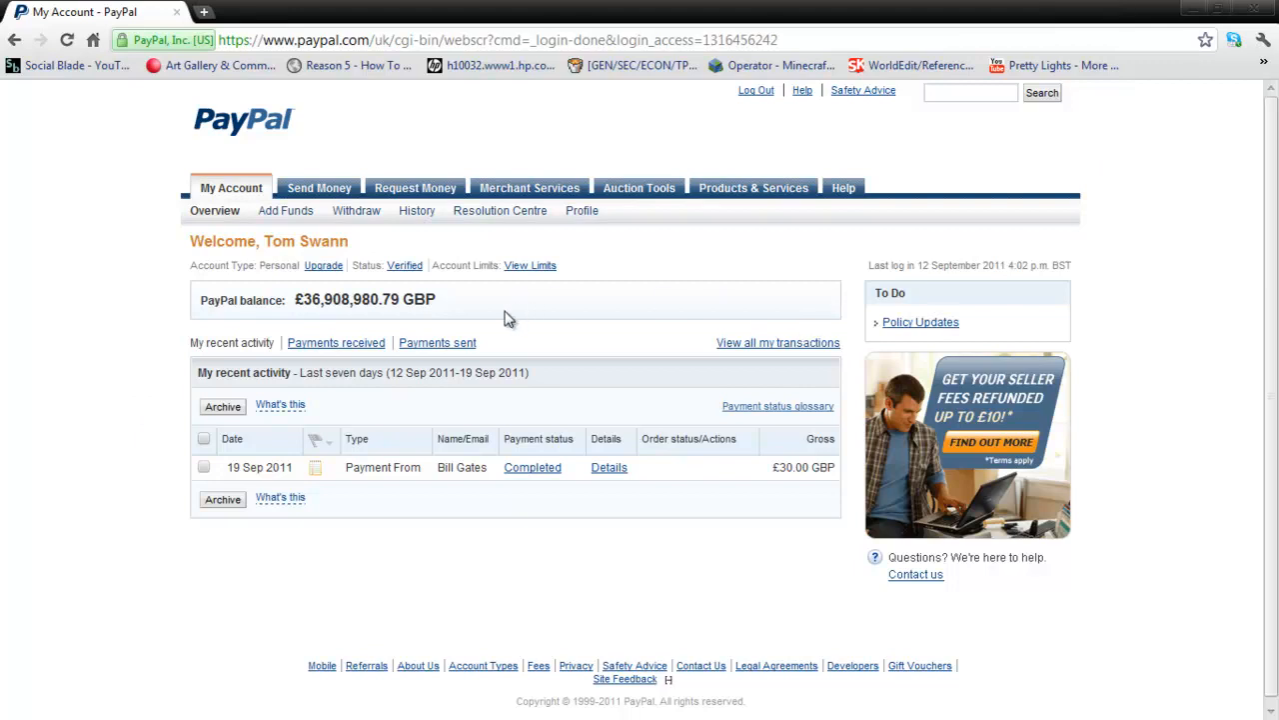
mouse_move(444, 304)
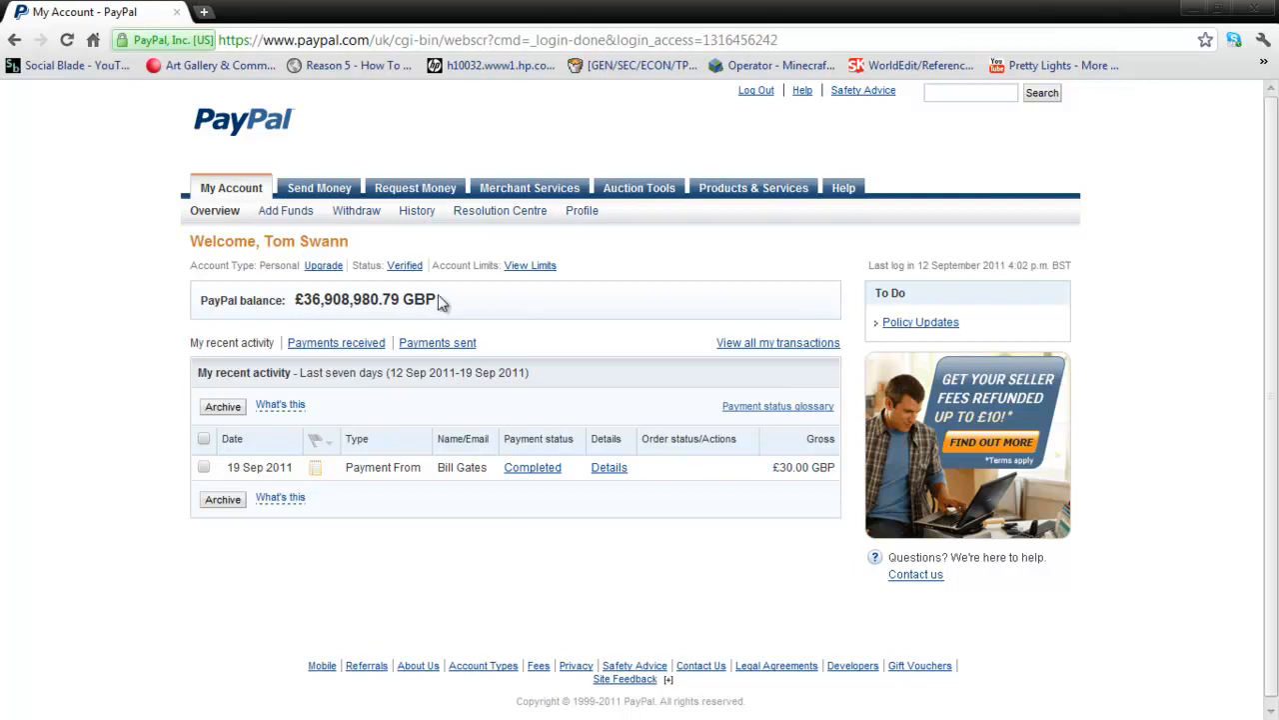